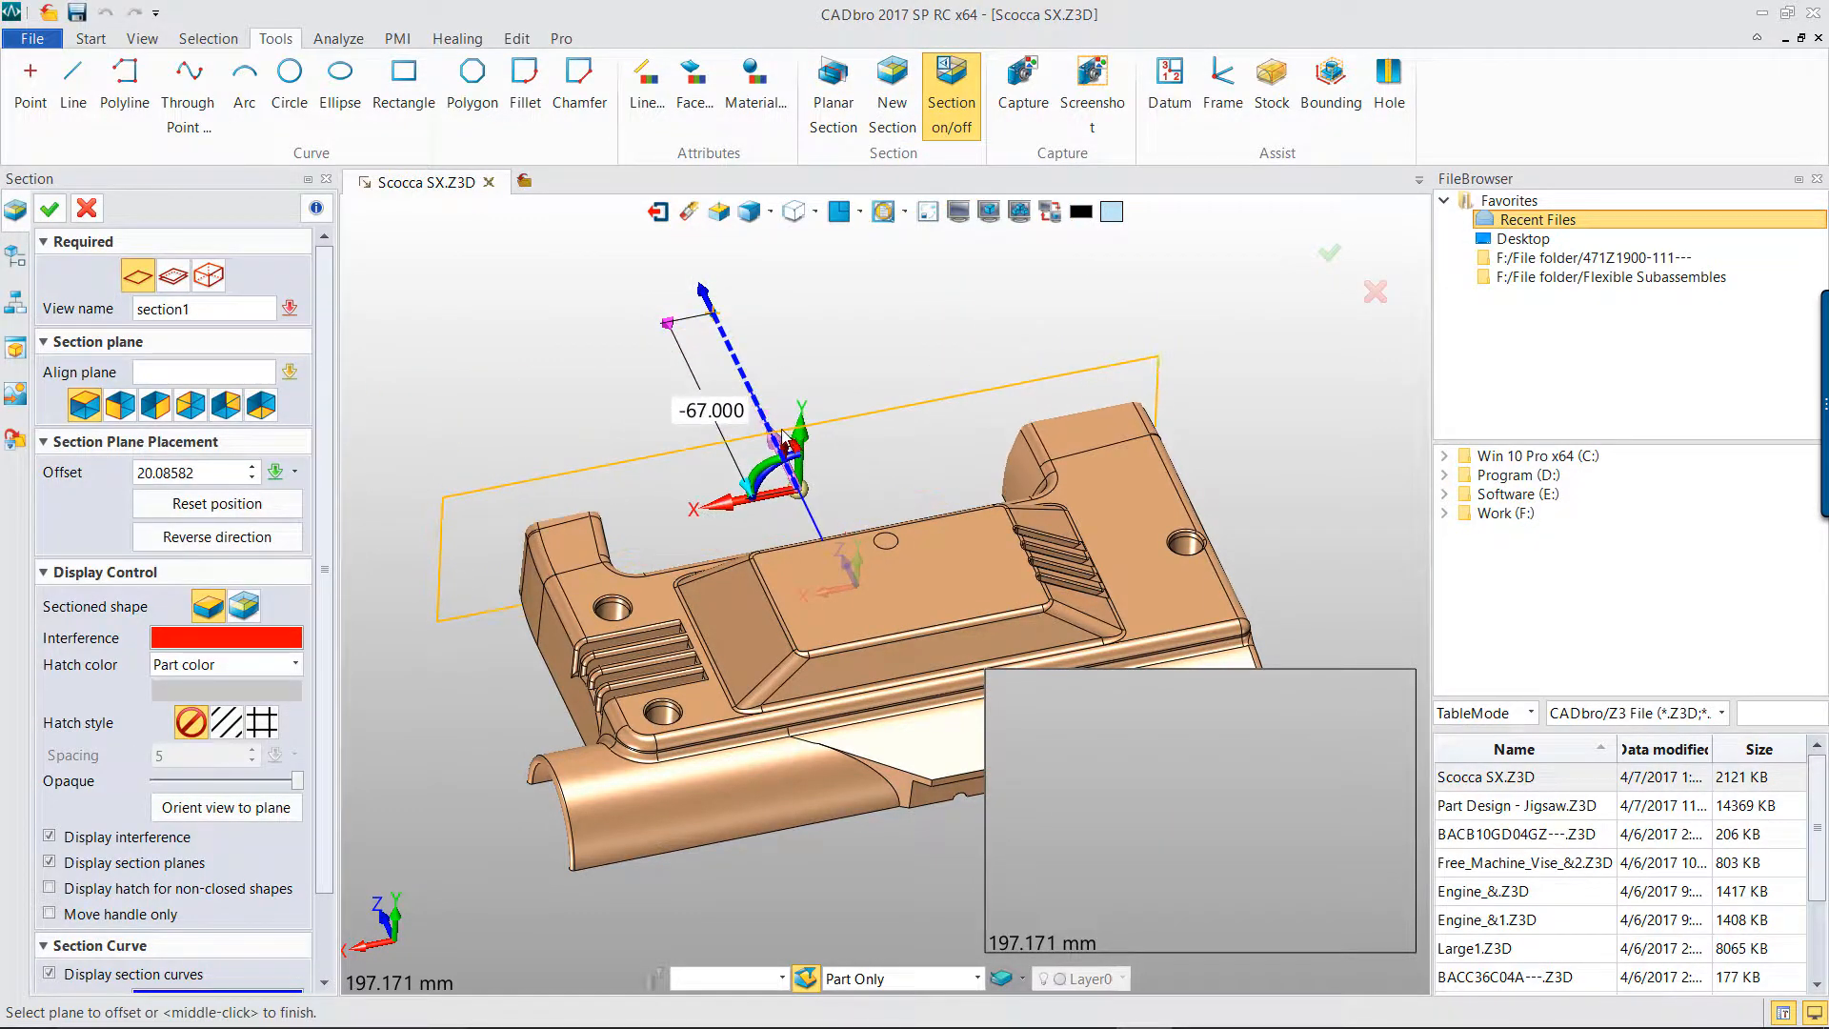
Apply the diagonal-line hatch style to the section cut at offset -19.9
{"action": "left_click", "coordinate": [217, 537]}
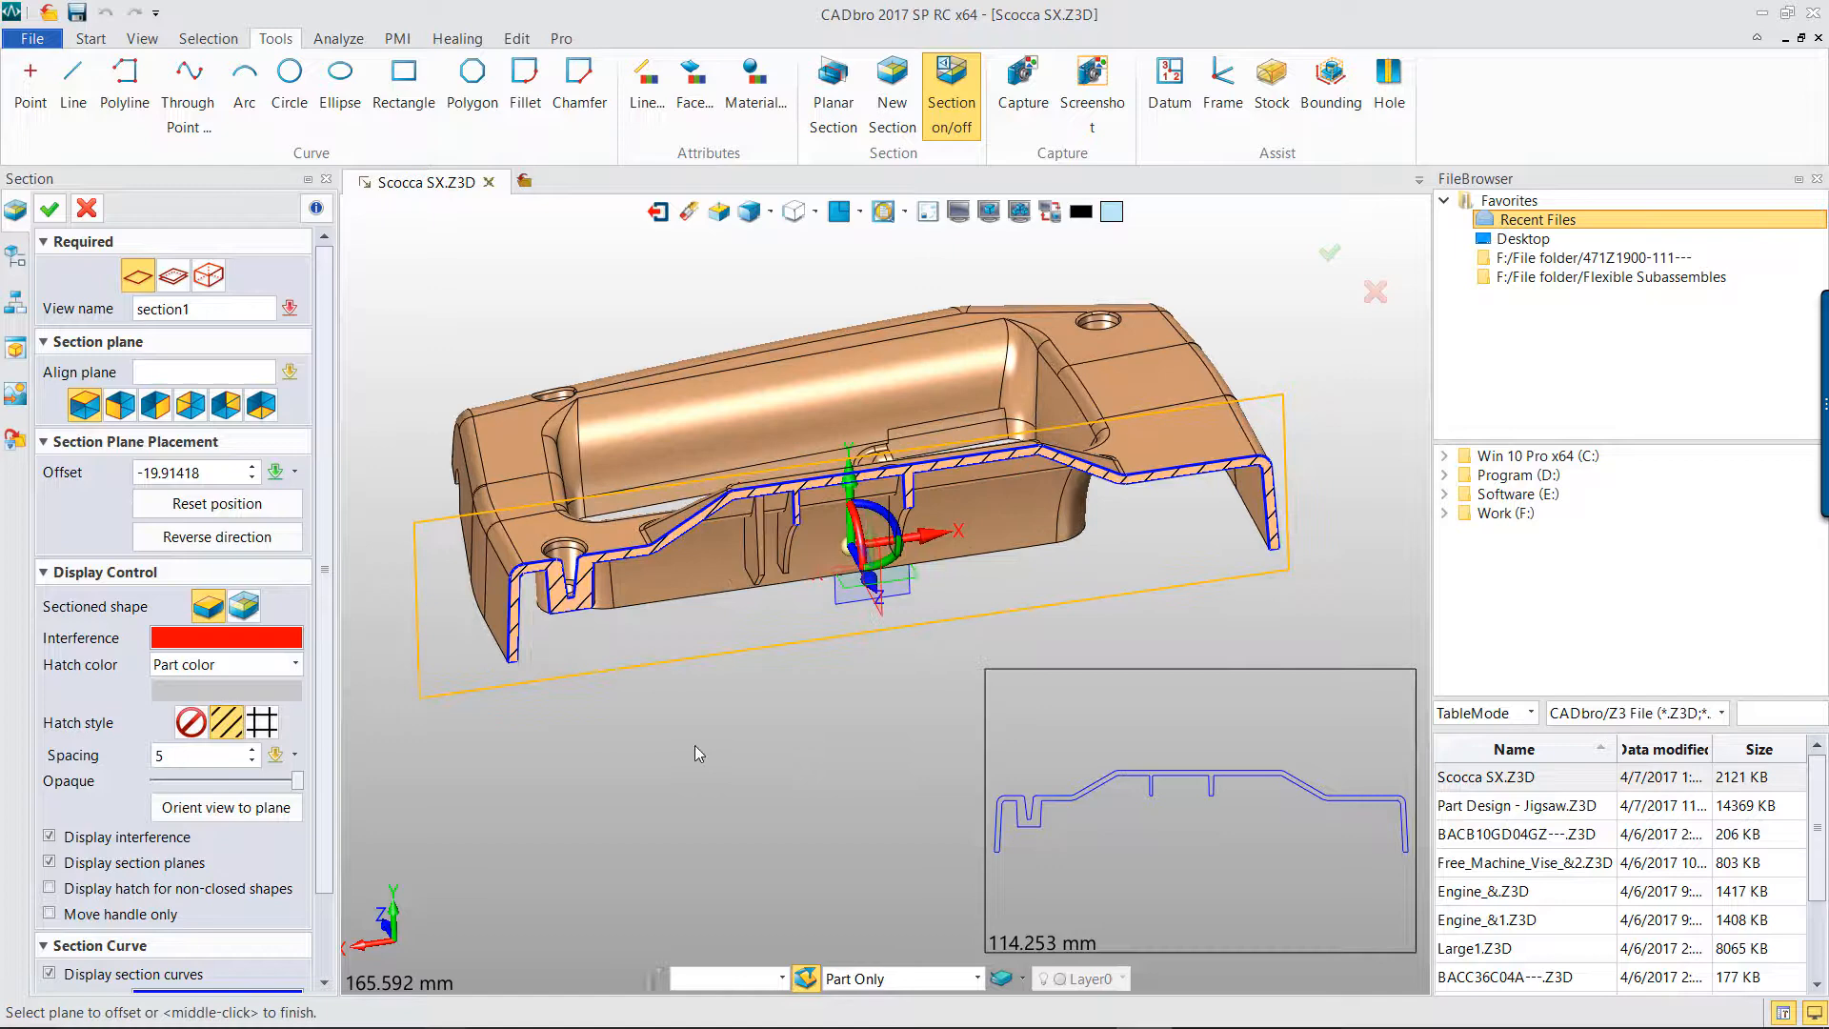
Set the hatch color to a specified light green and the section curve color to black
{"action": "left_click", "coordinate": [295, 664]}
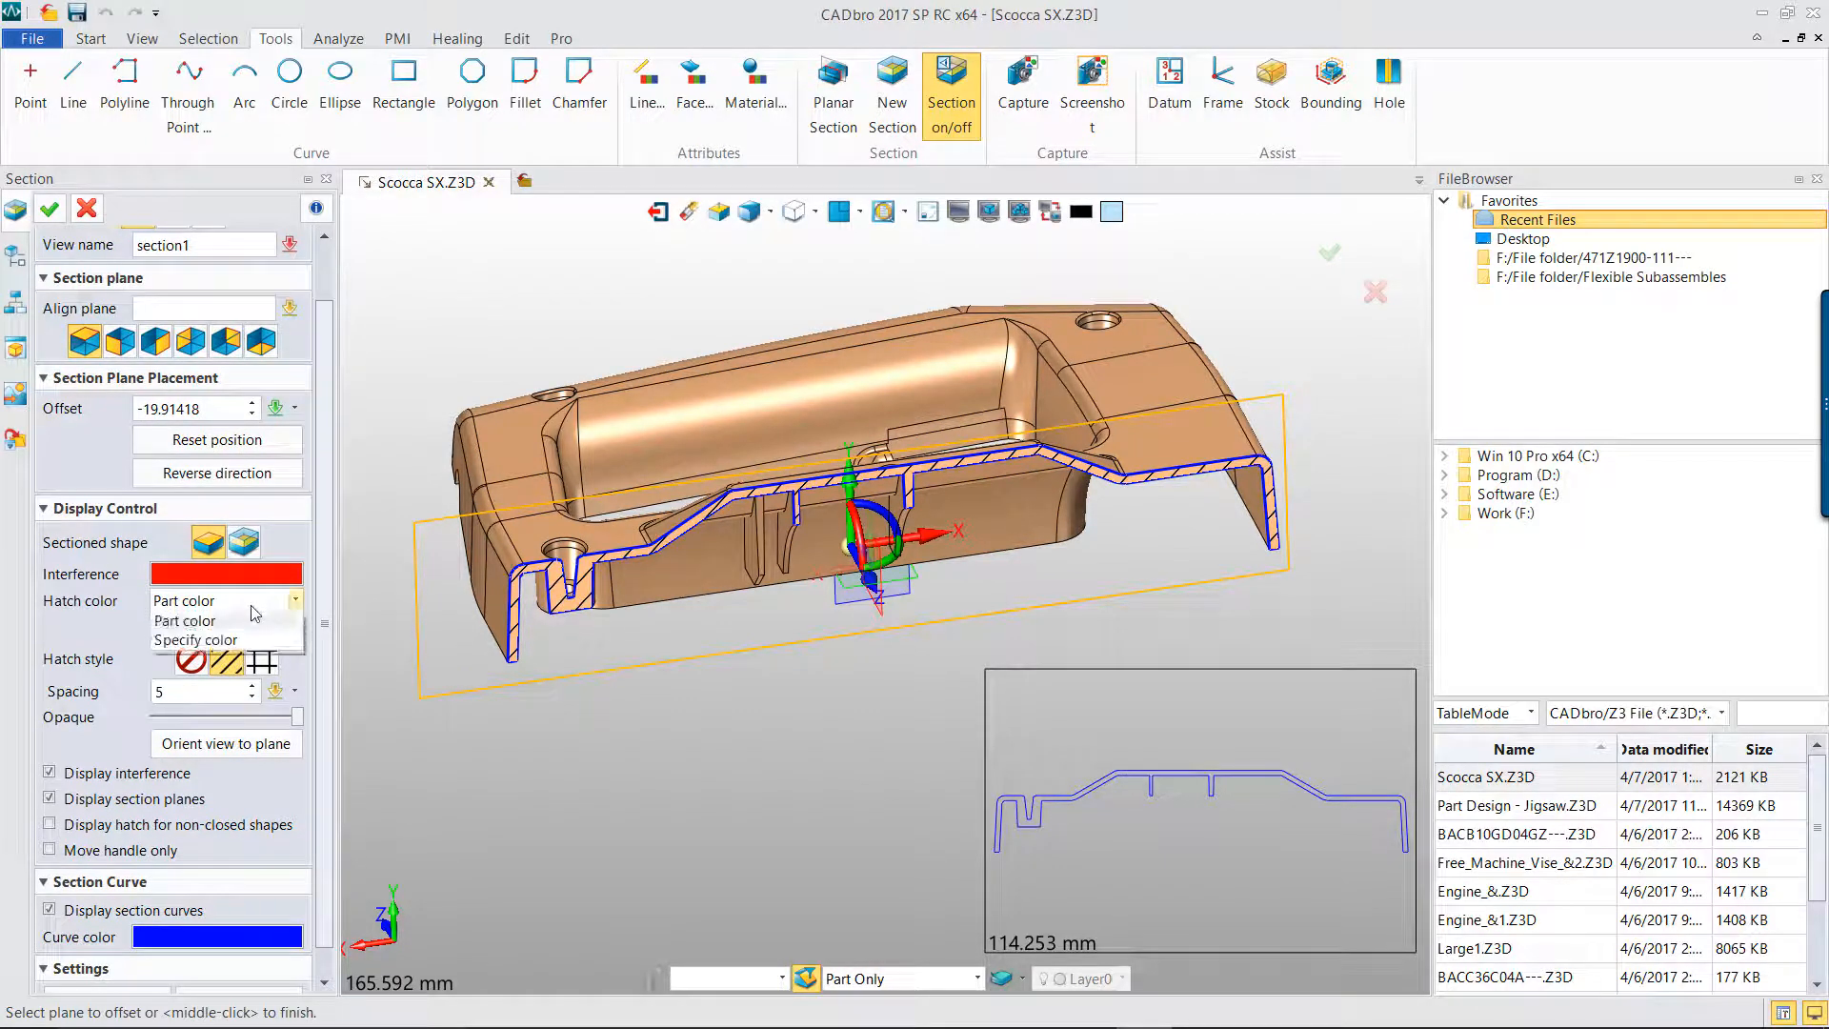
{"action": "left_click", "coordinate": [195, 640]}
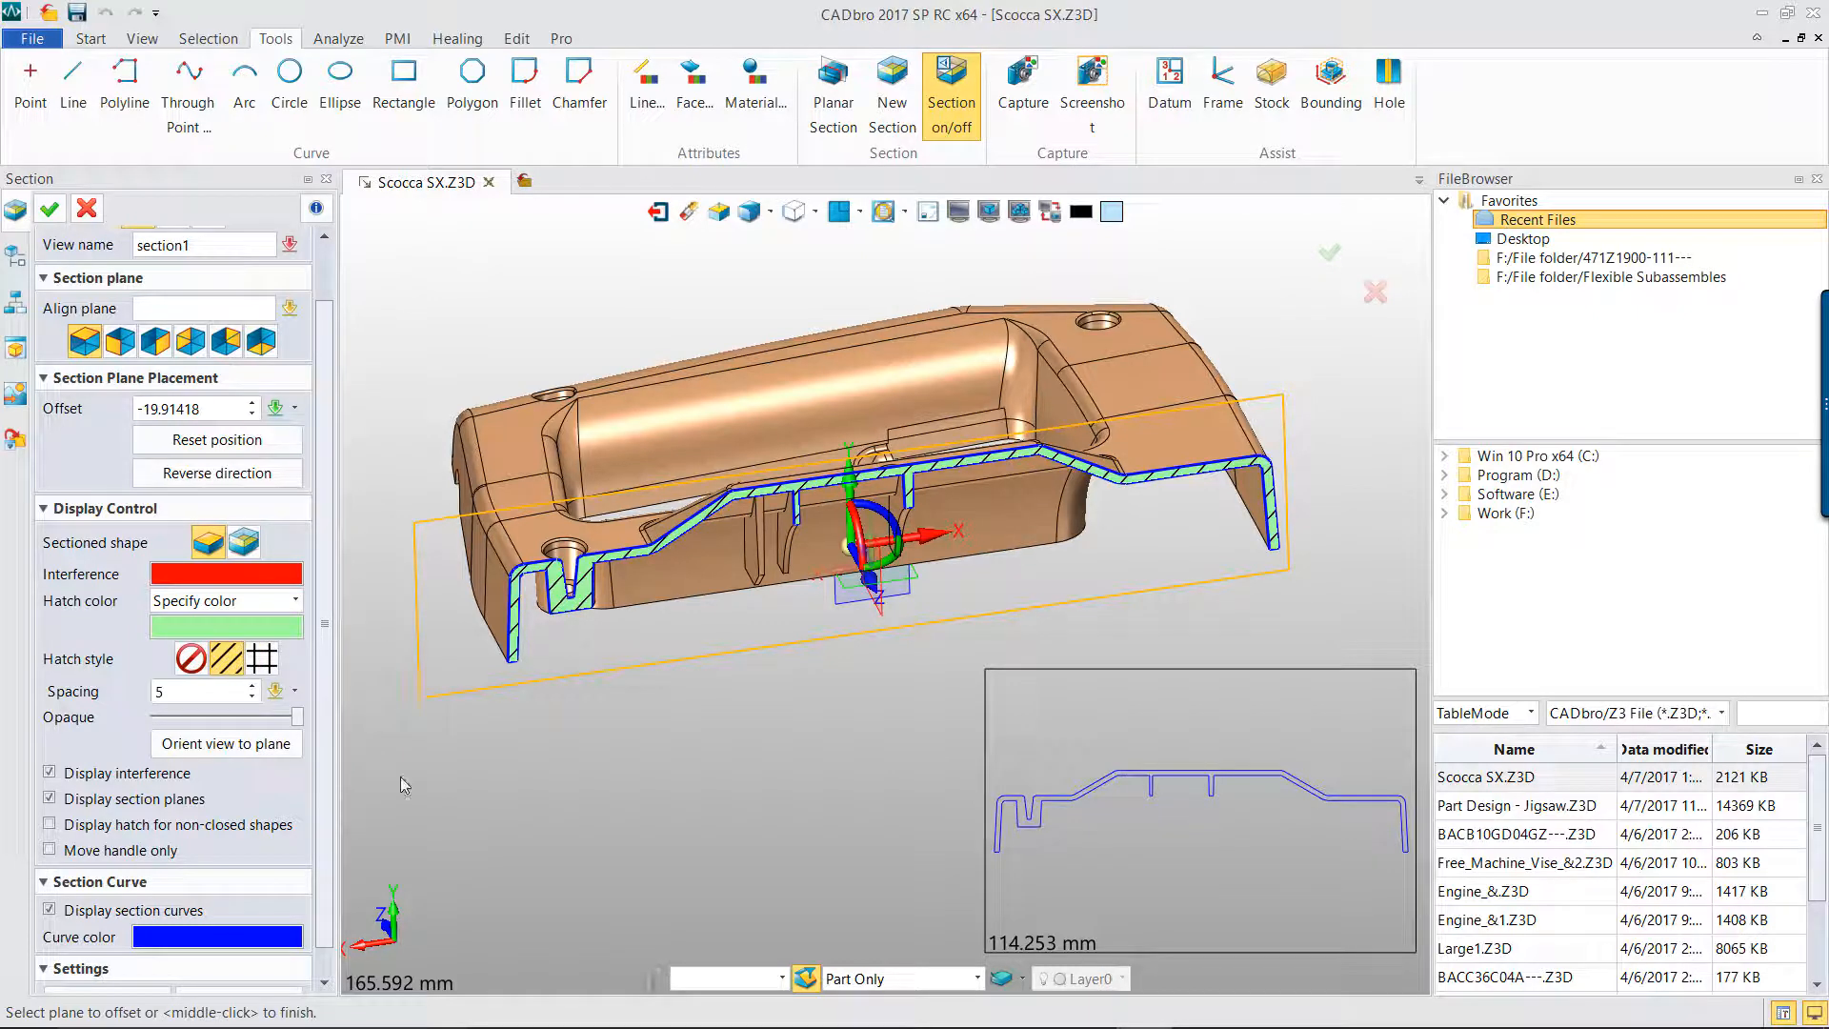
{"action": "left_click", "coordinate": [218, 936]}
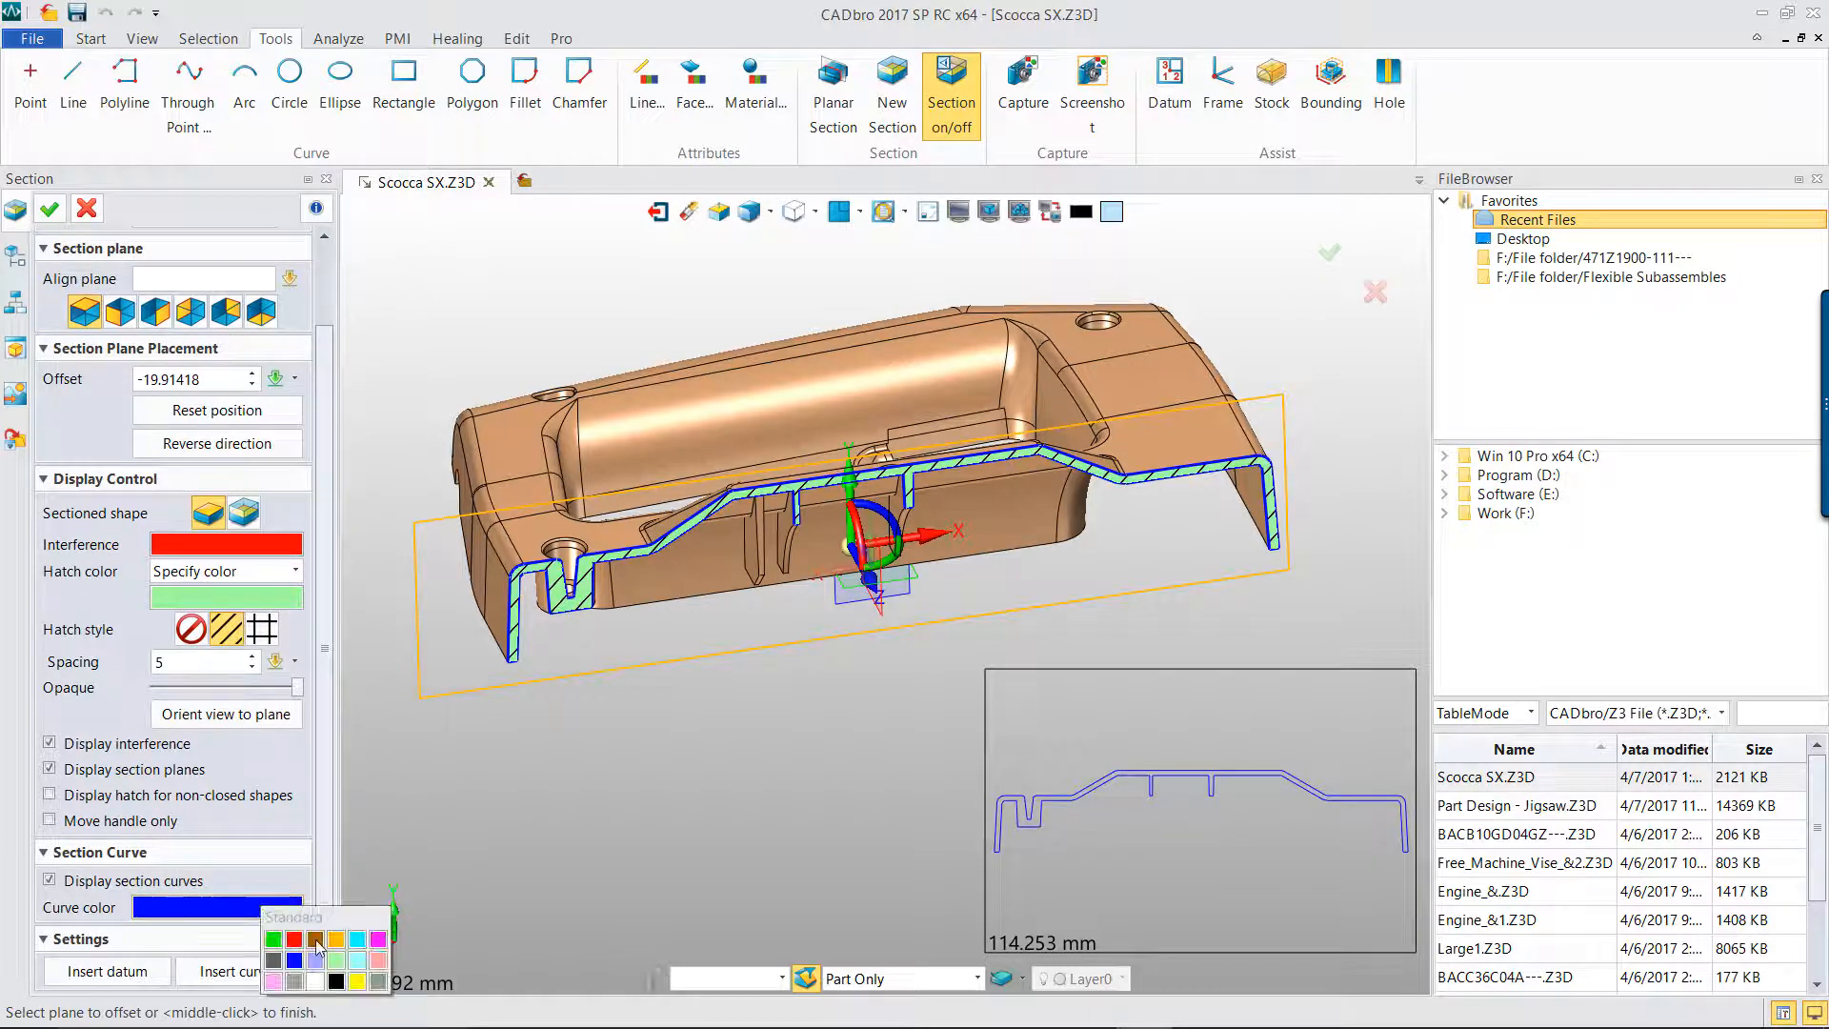
{"action": "left_click", "coordinate": [334, 980]}
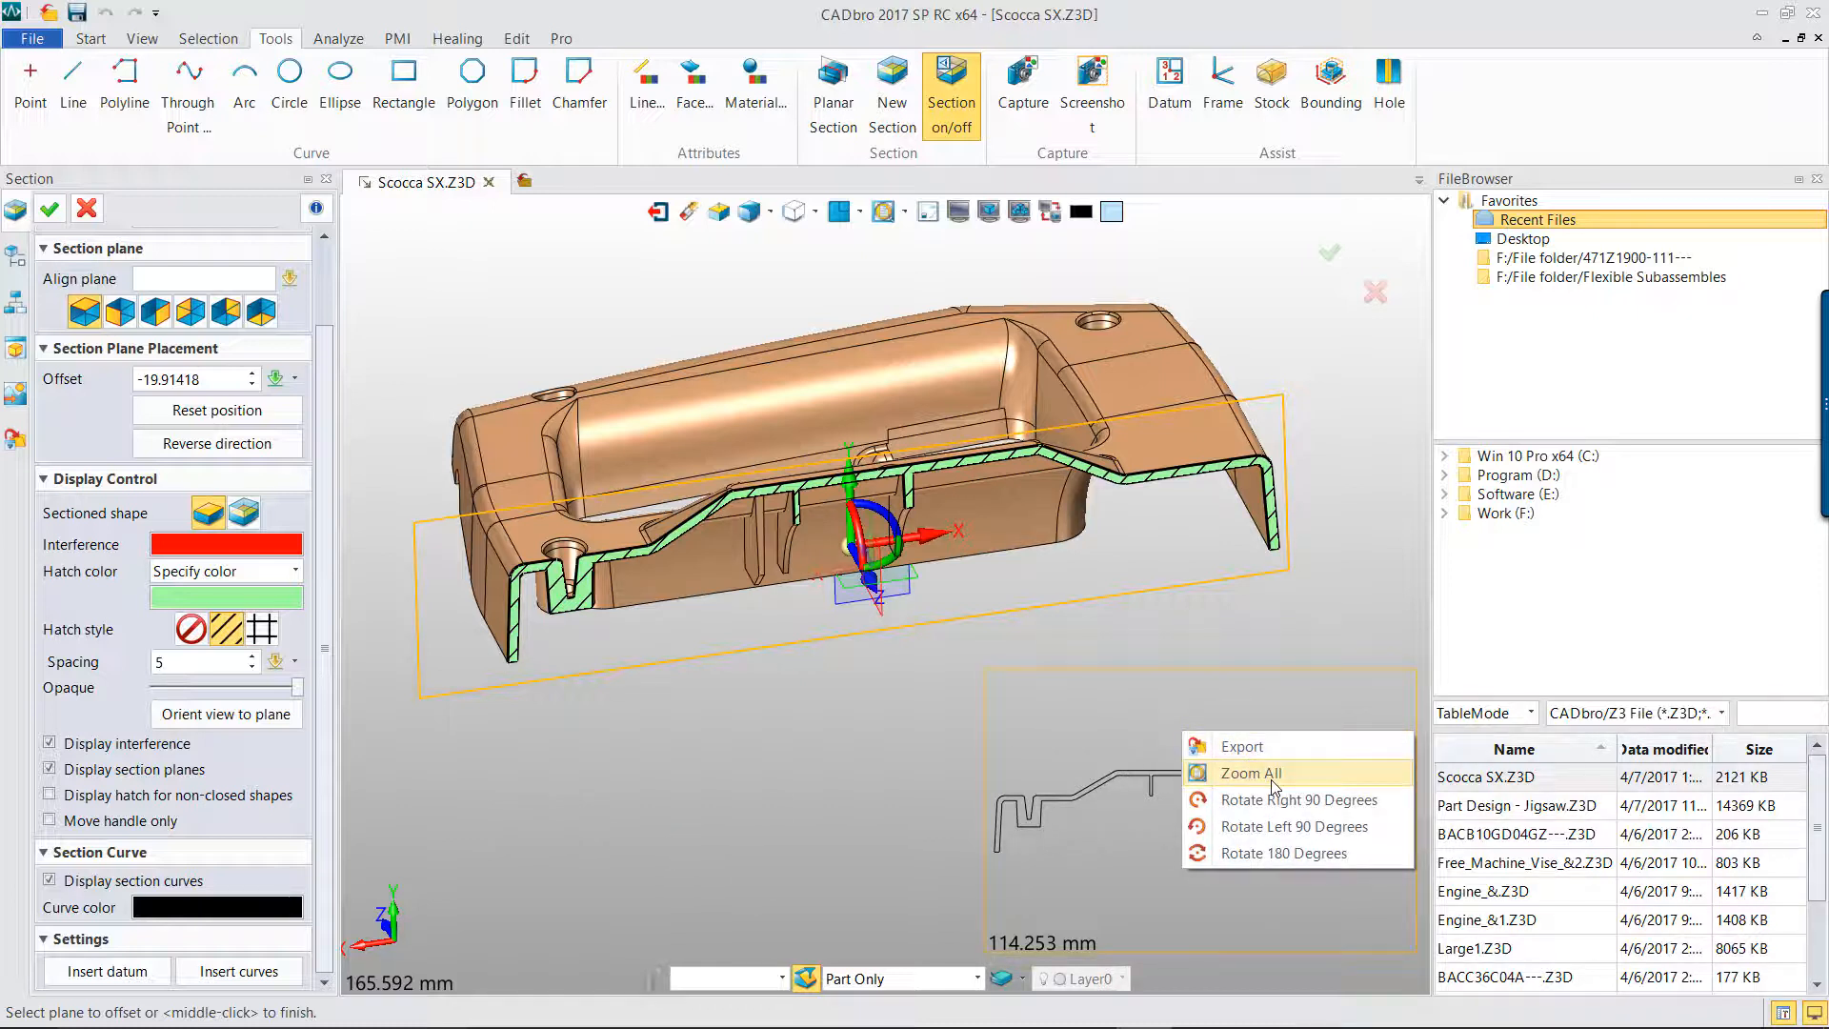
{"action": "mouse_move", "coordinate": [1278, 807]}
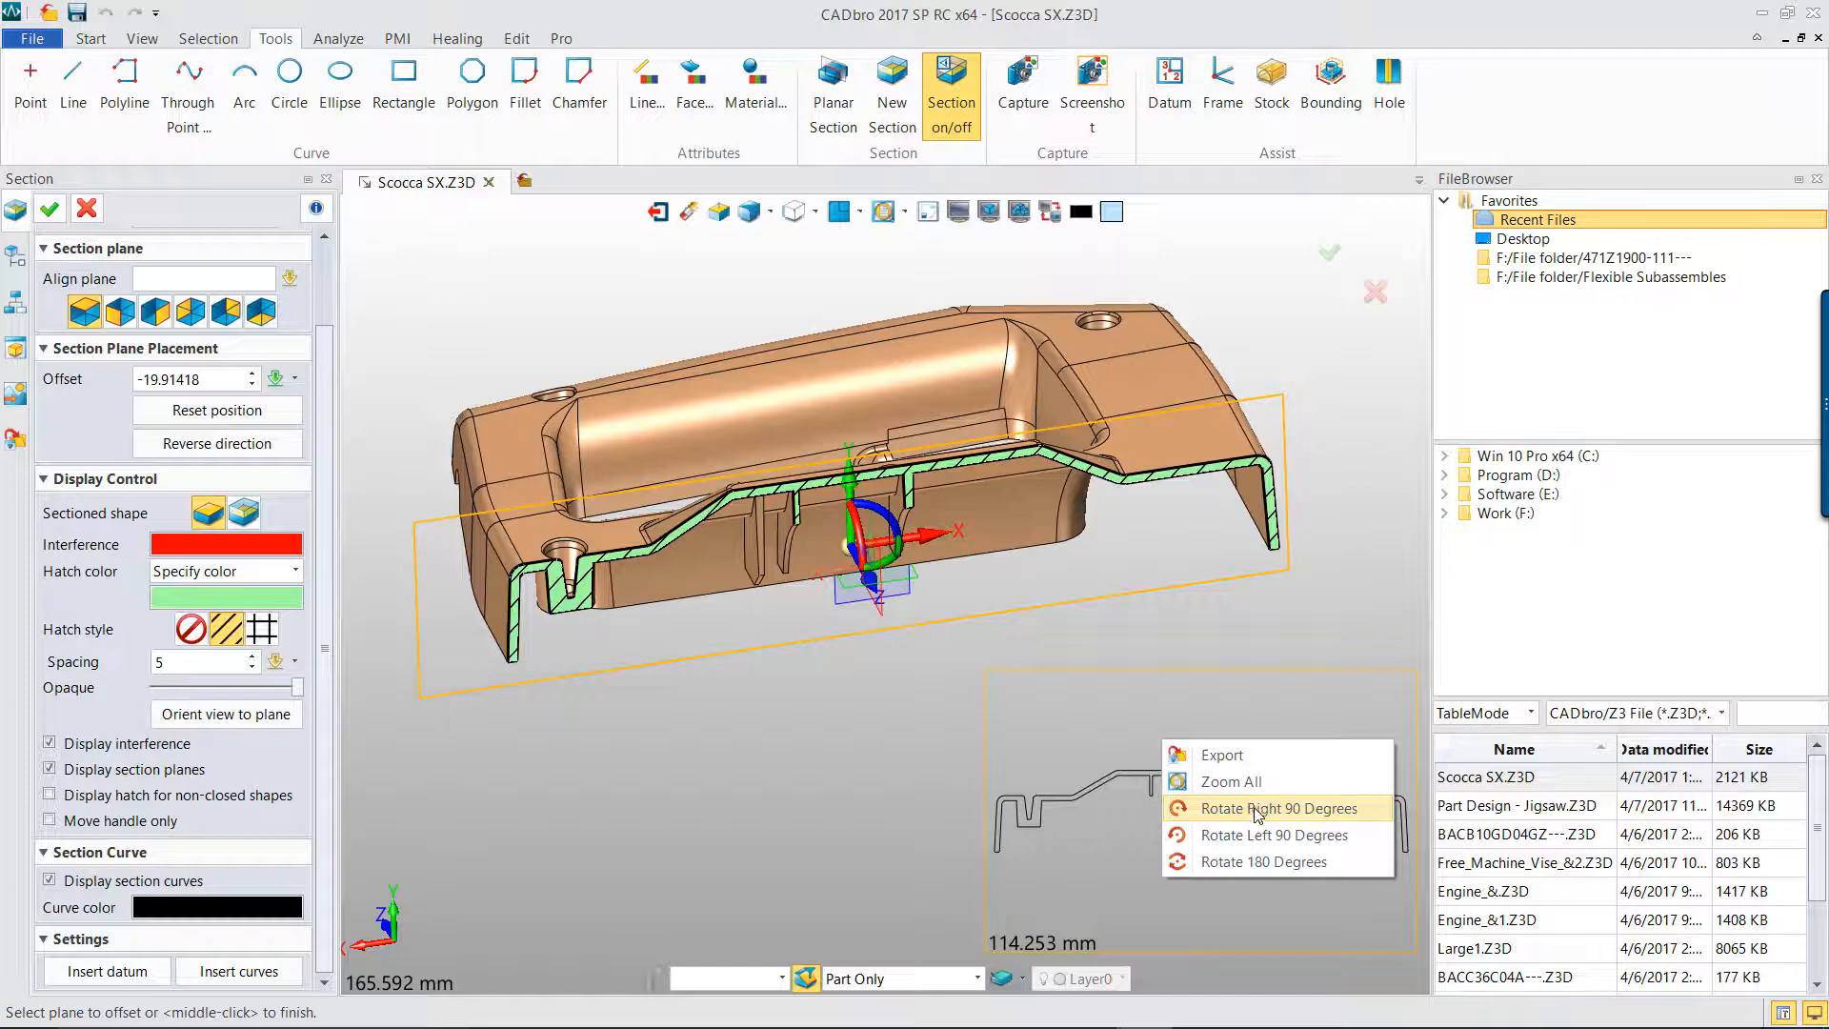
Choose Export from the section profile preview's right-click menu
{"action": "left_click", "coordinate": [1277, 806]}
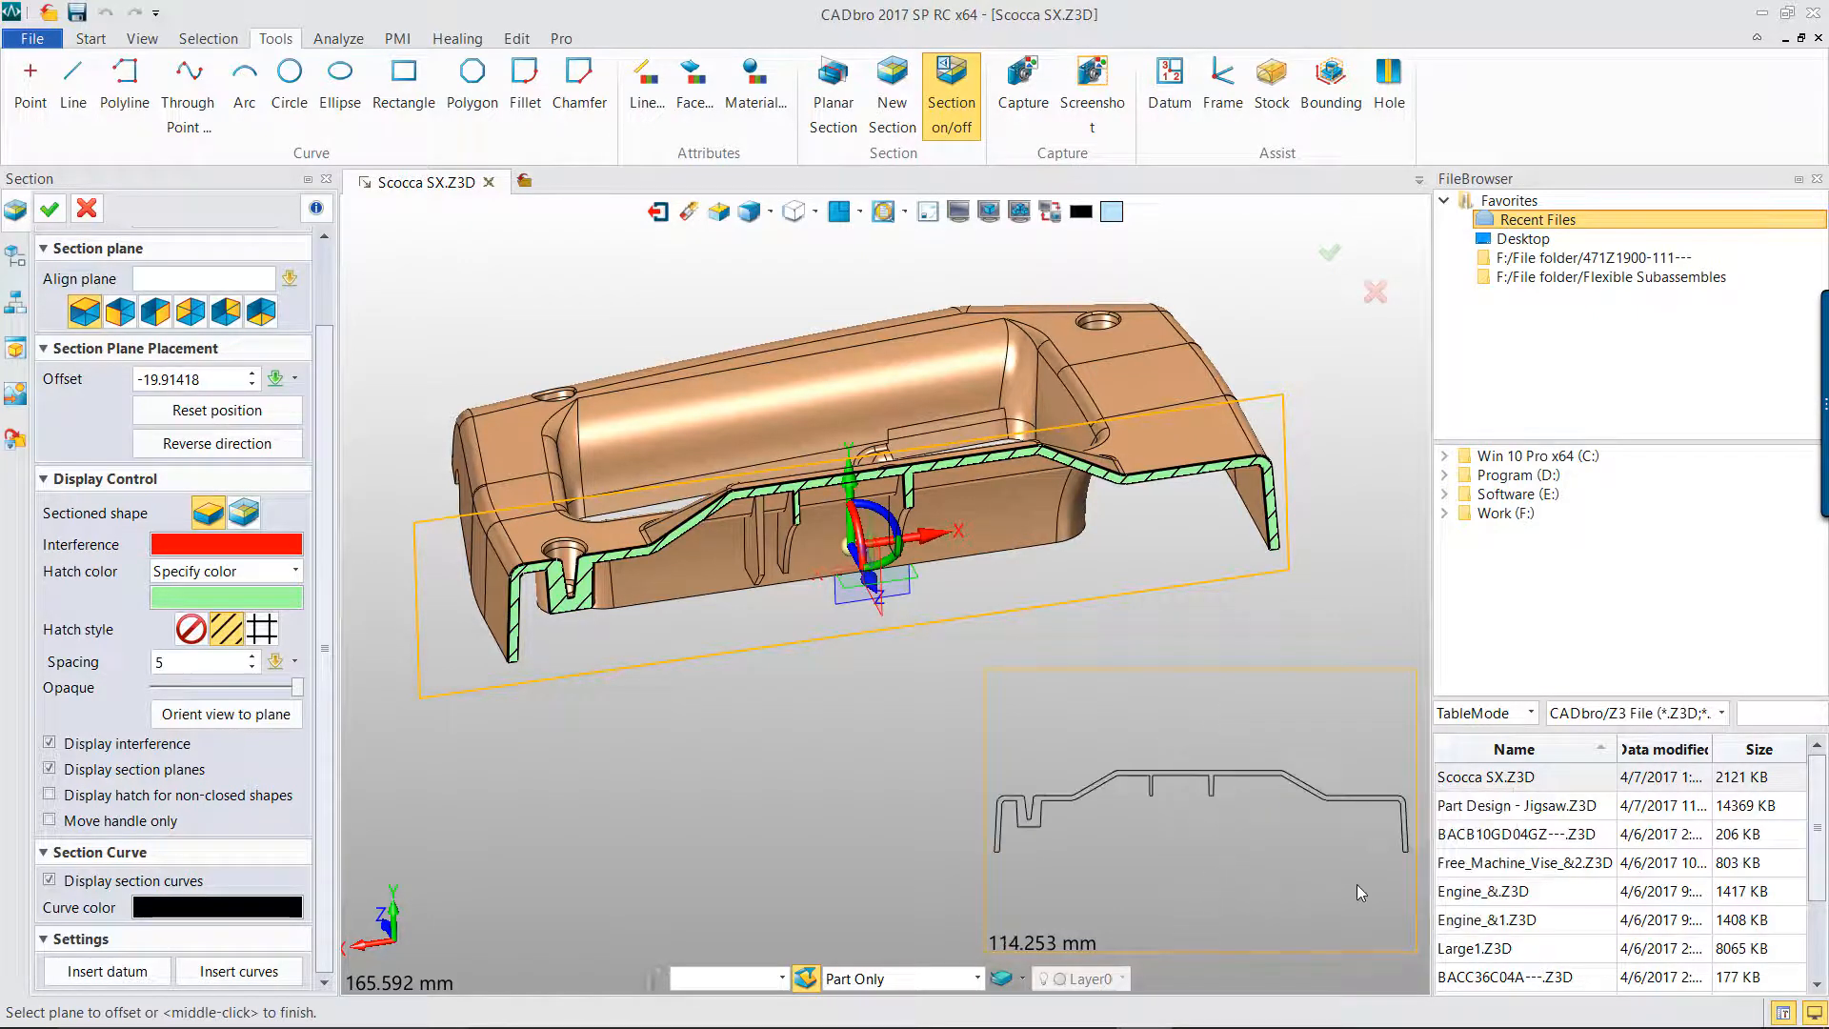
{"action": "right_click", "coordinate": [1358, 892]}
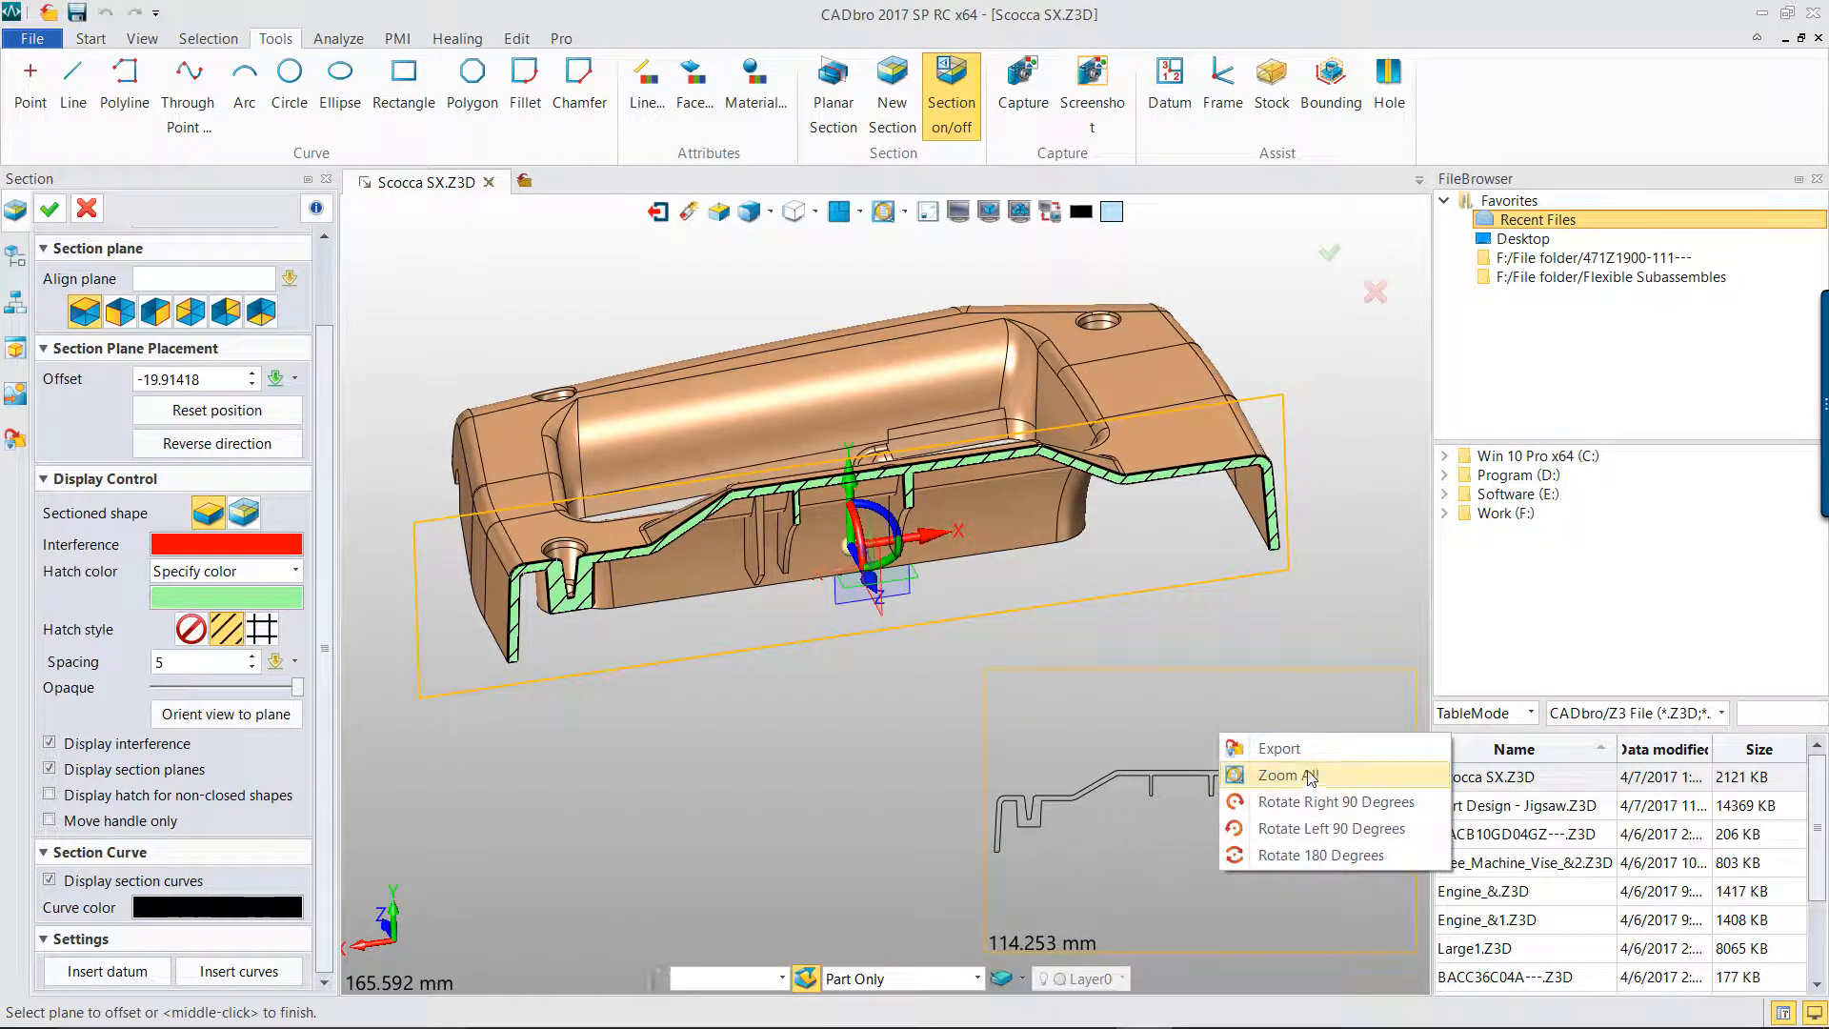
{"action": "left_click", "coordinate": [1279, 748]}
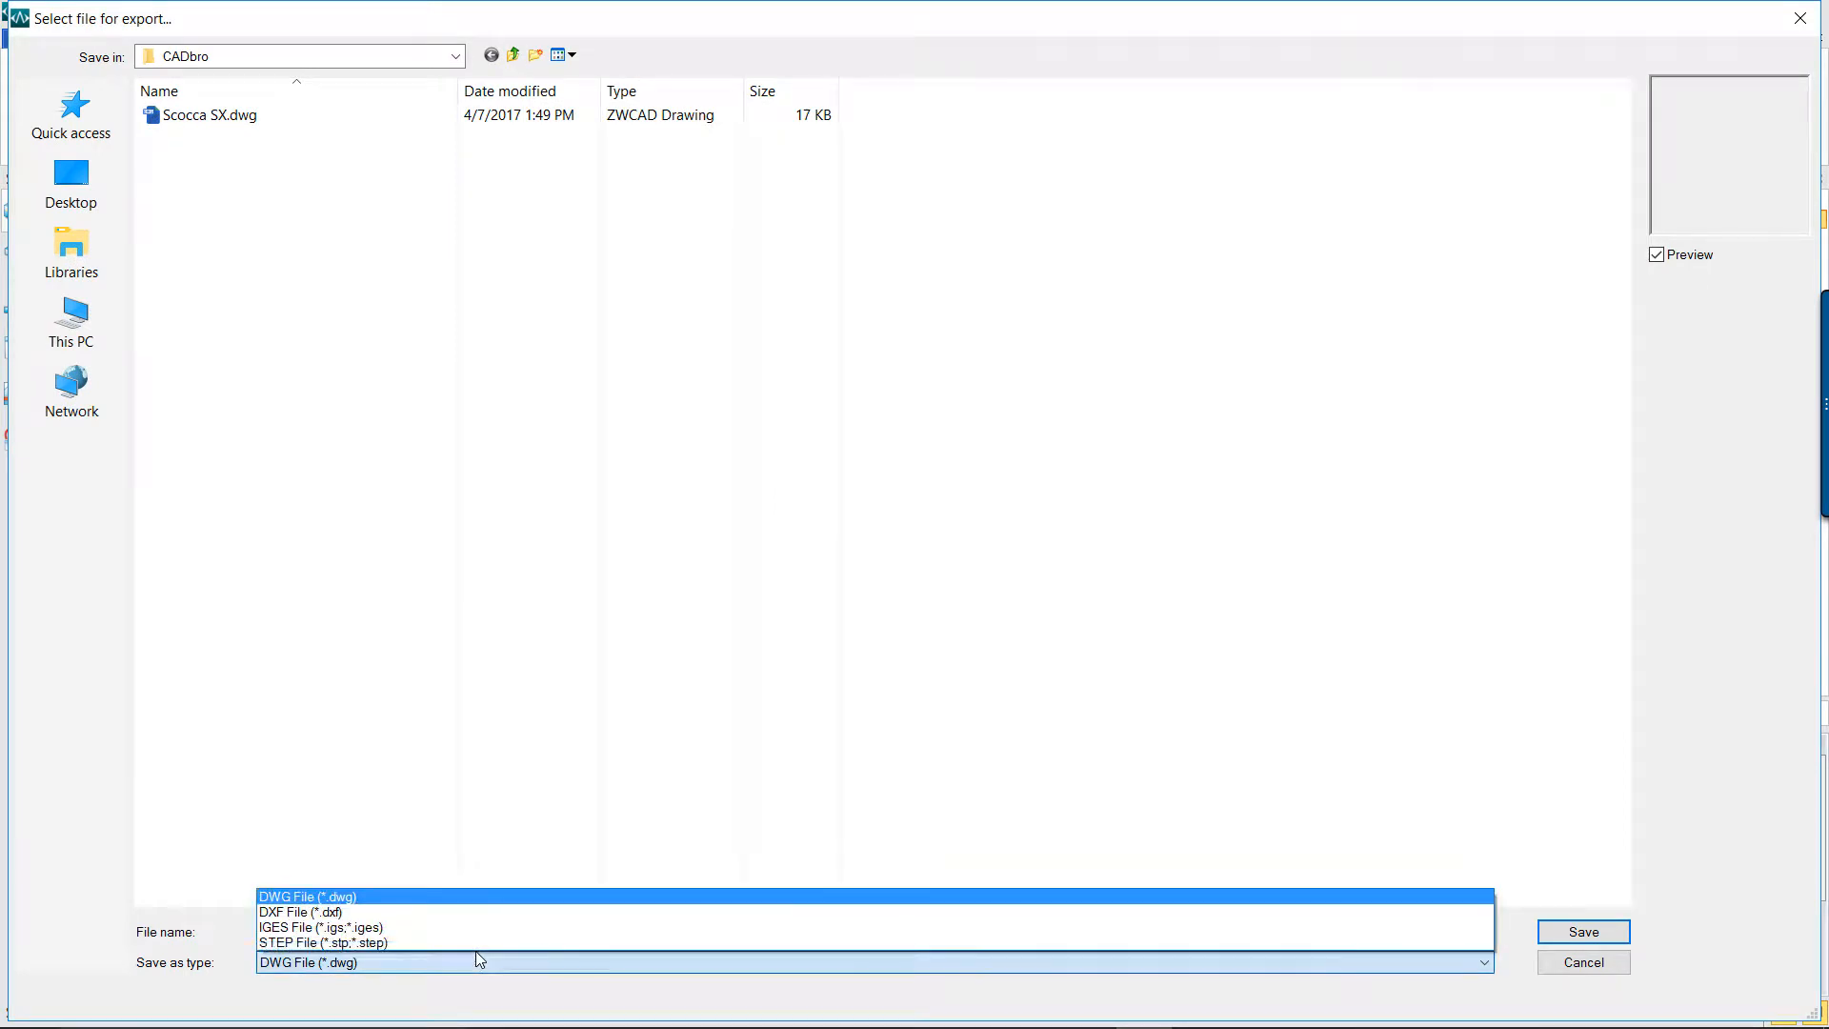
Save the profile as DWG File, replacing the existing Scocca SX.dwg
{"action": "left_click", "coordinate": [307, 897]}
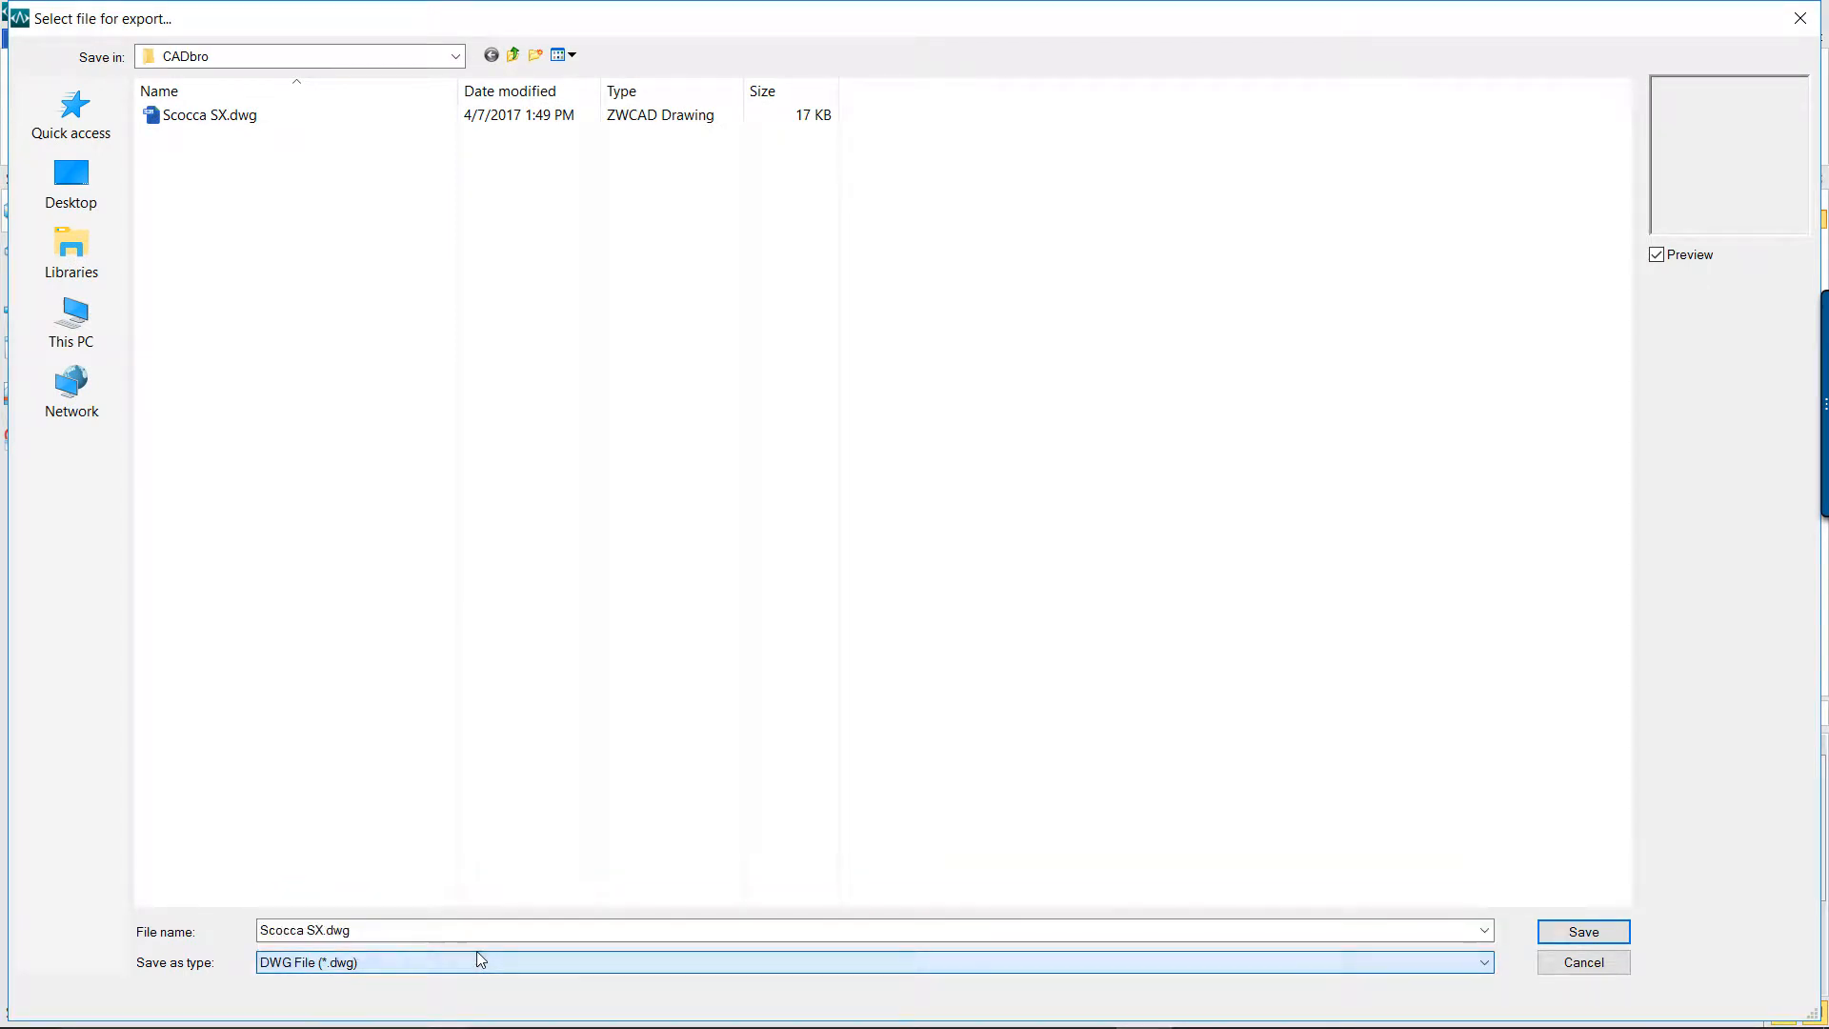
{"action": "left_click", "coordinate": [1581, 931]}
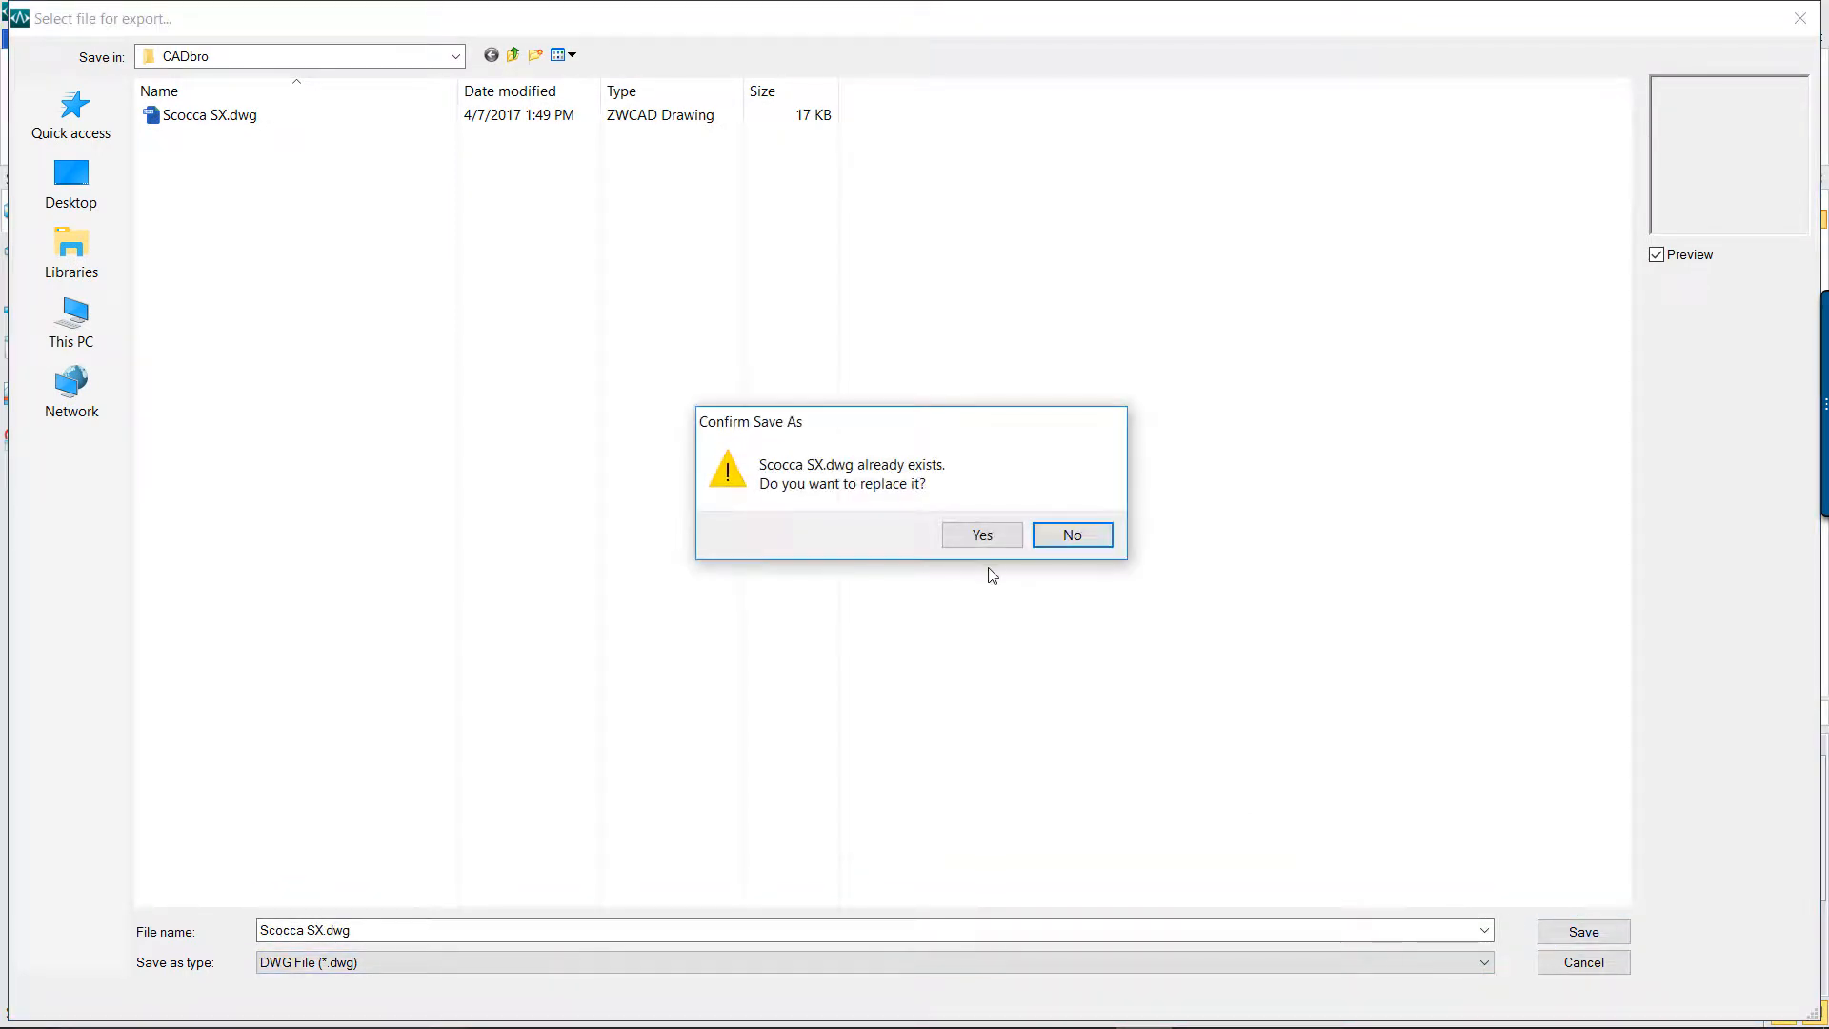
{"action": "left_click", "coordinate": [980, 535]}
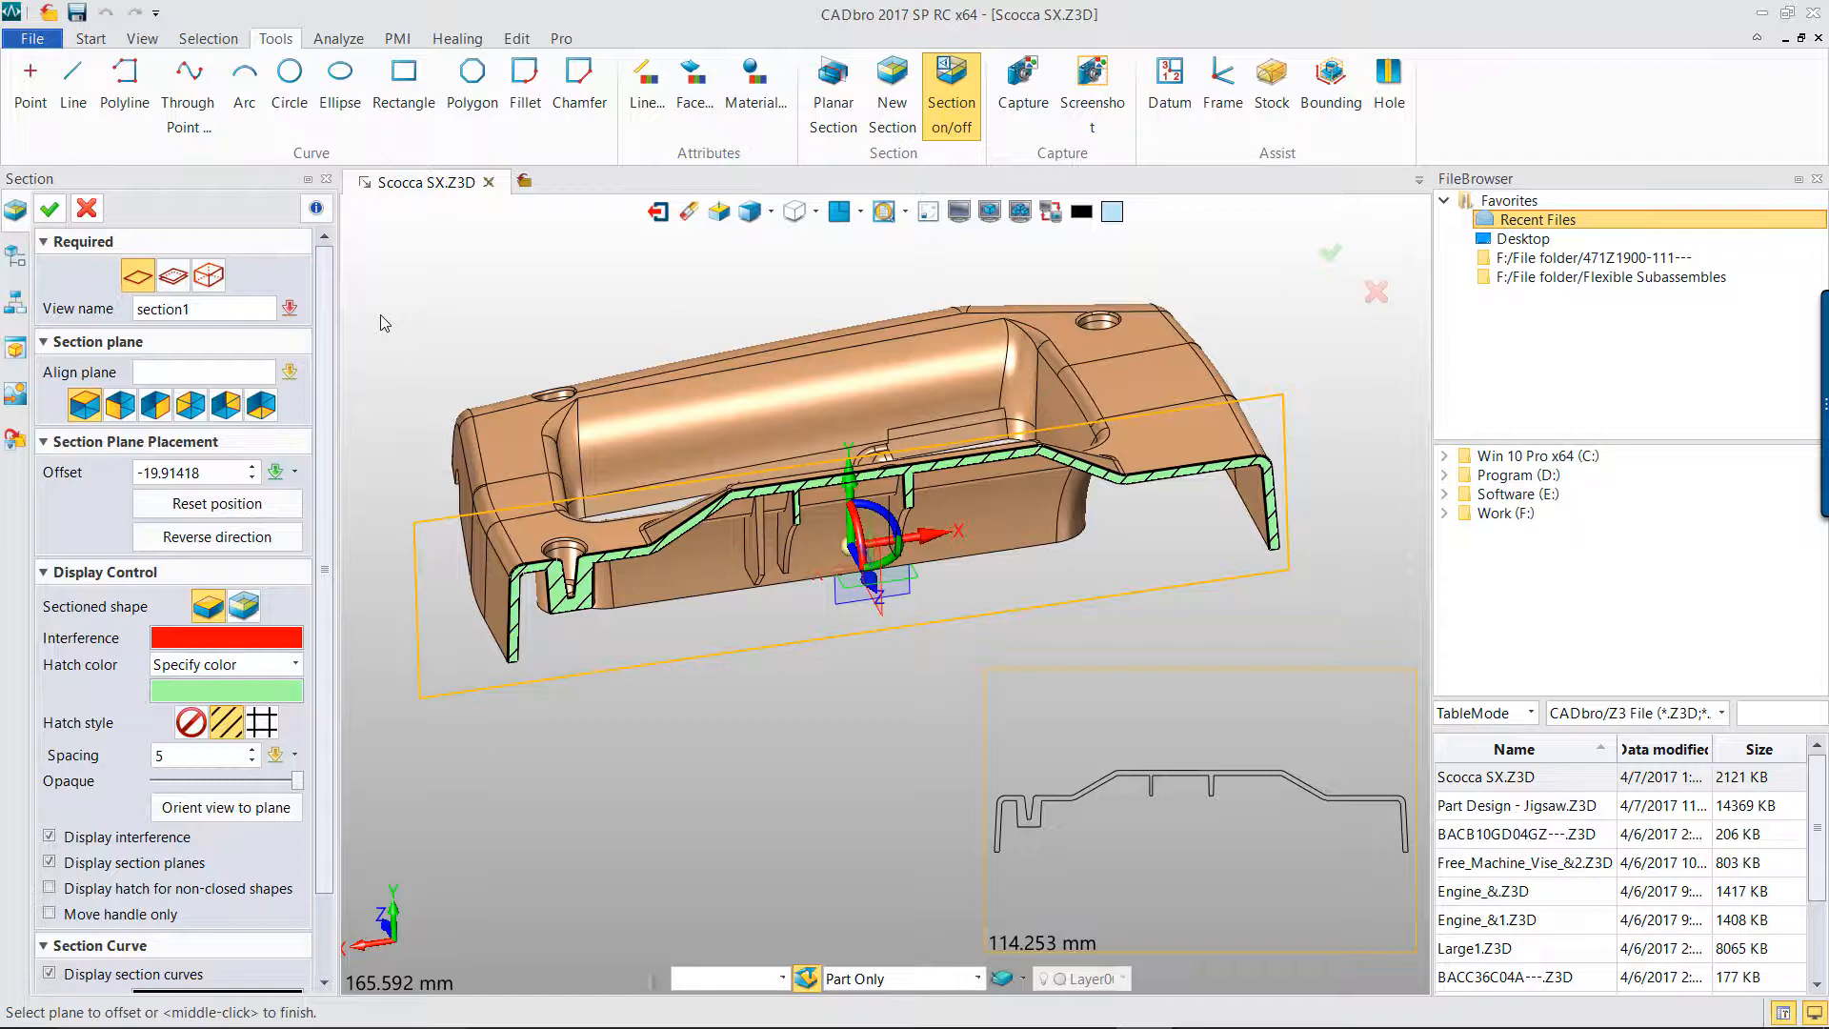
Name the section view AA and confirm it with the green checkmark
{"action": "left_click", "coordinate": [204, 308]}
{"action": "type", "text": "AA"}
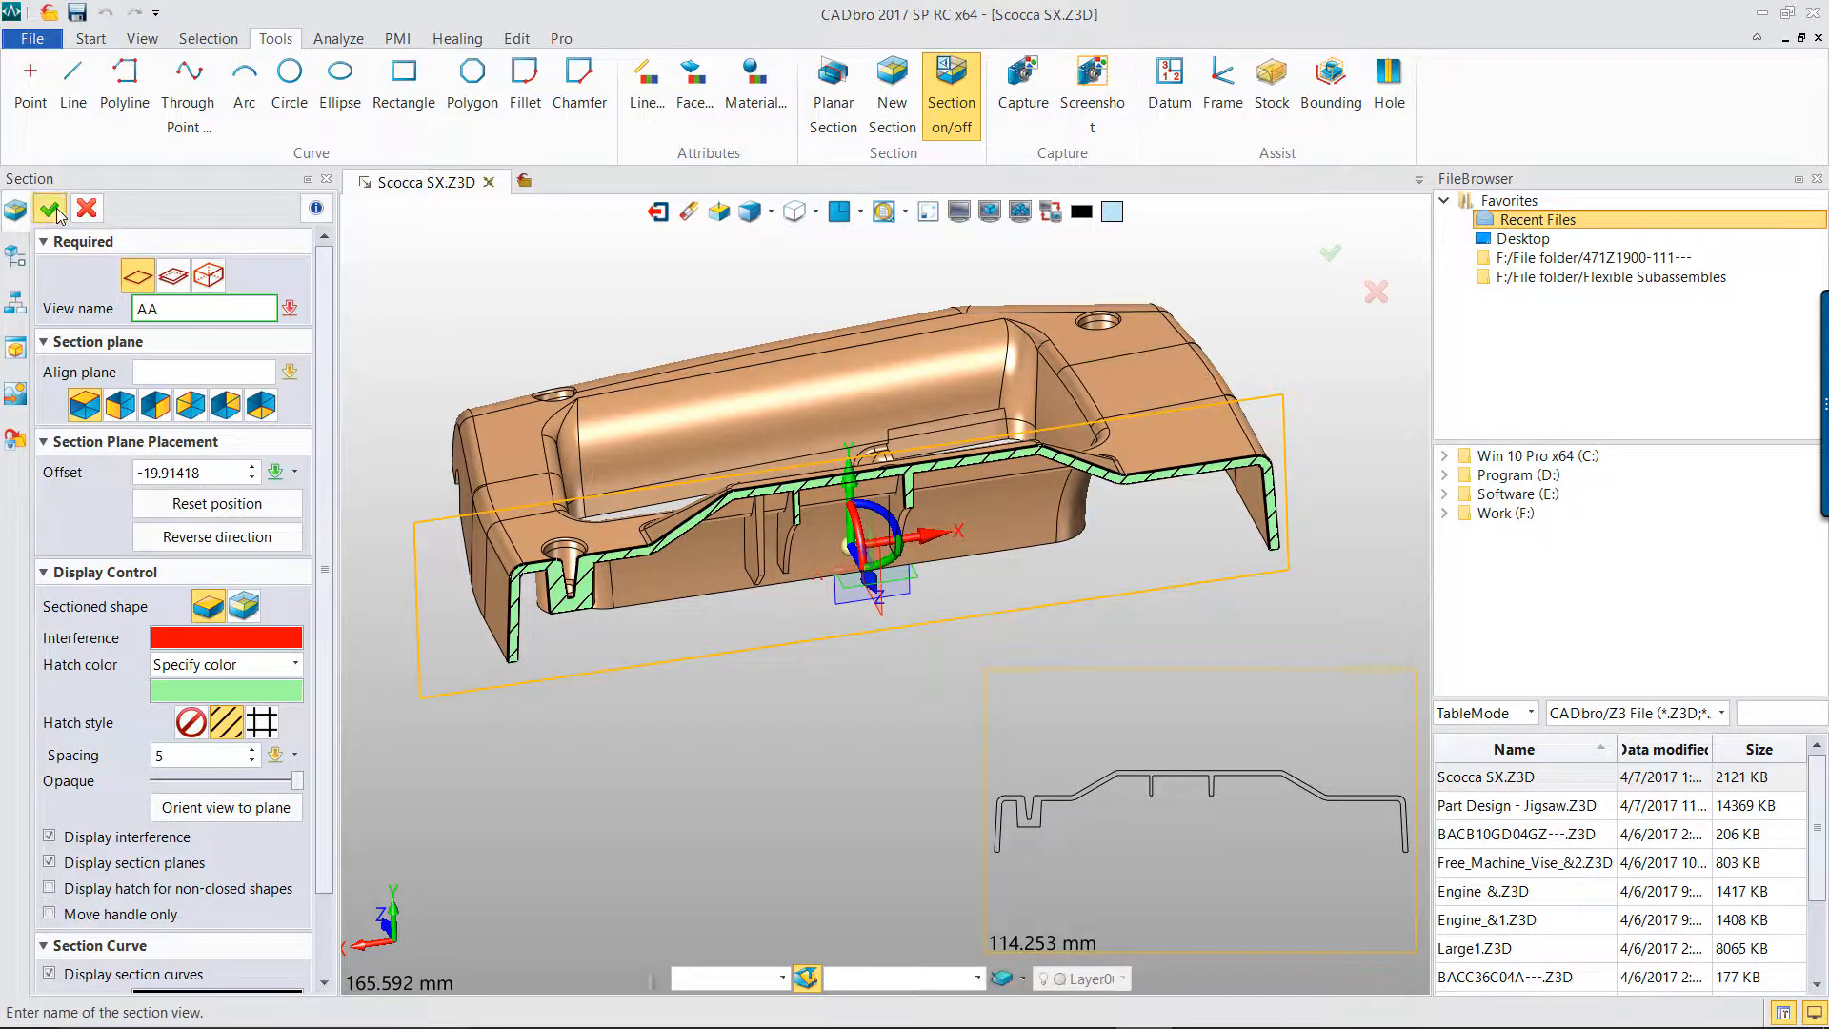
{"action": "left_click", "coordinate": [51, 208]}
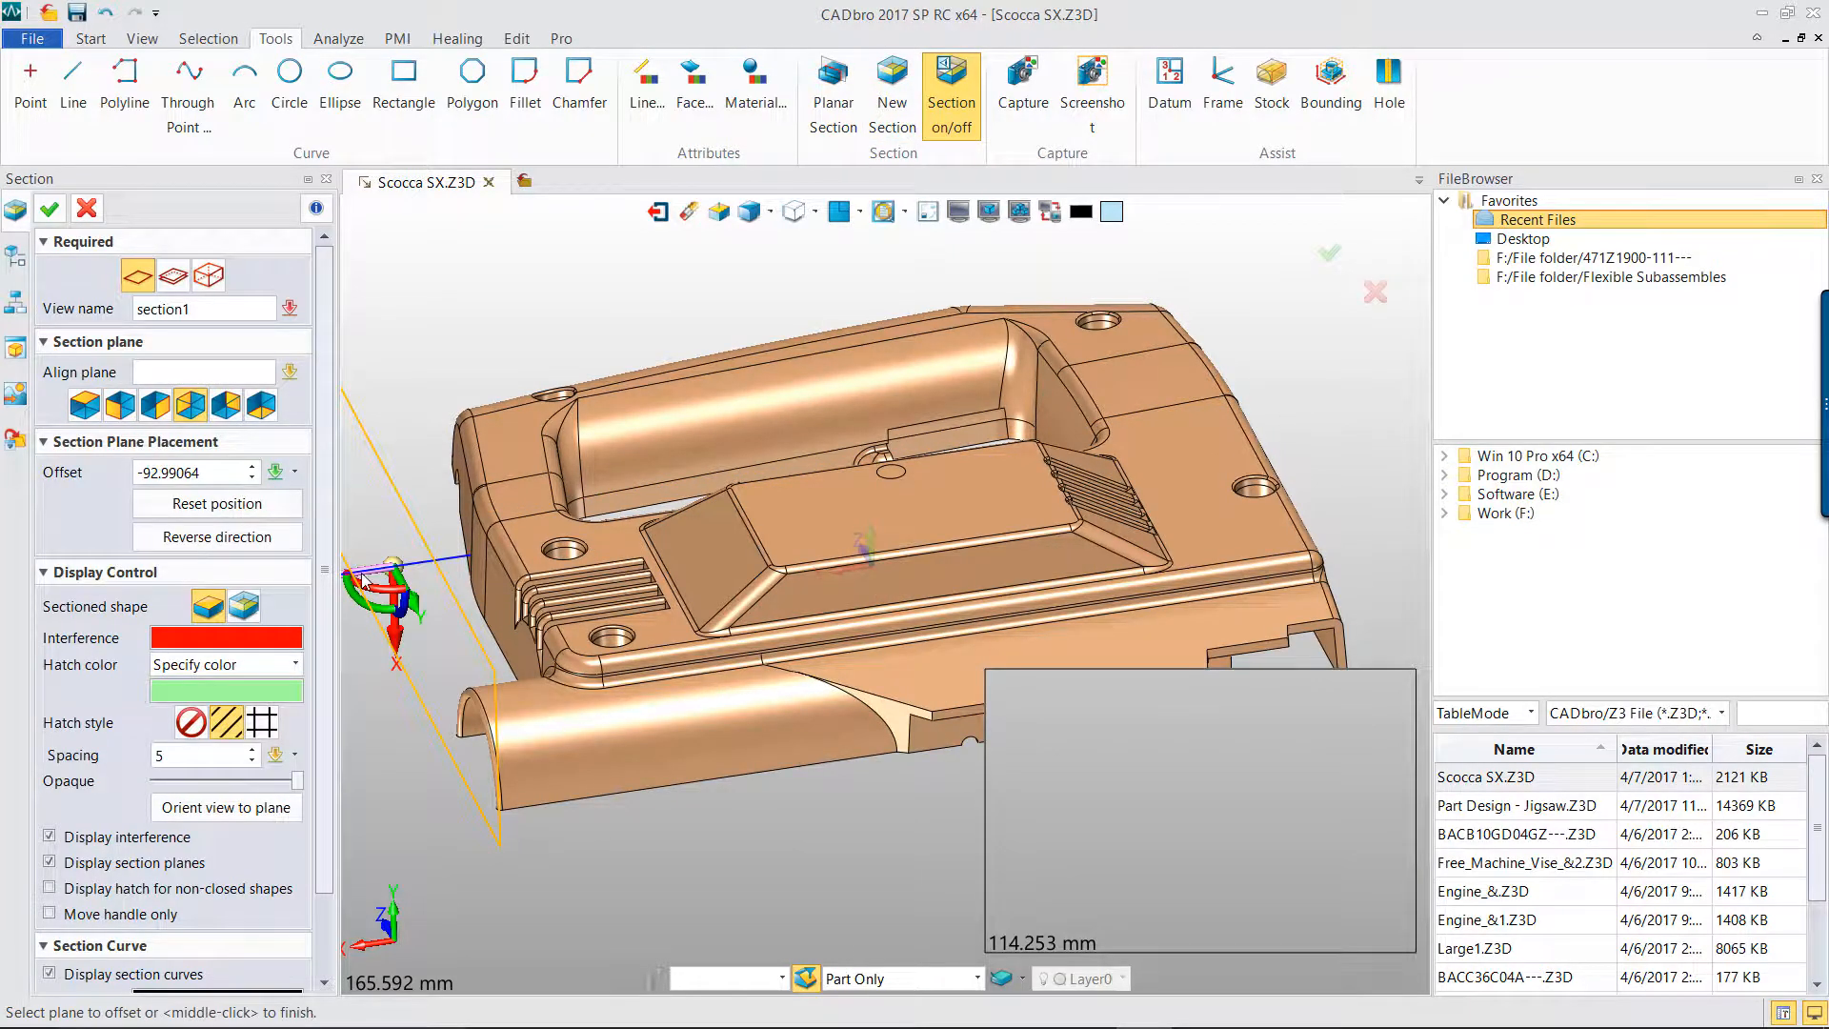
Move the plane to offset 17, rotate the preview left 90°, and save view BB
{"action": "left_click", "coordinate": [217, 503]}
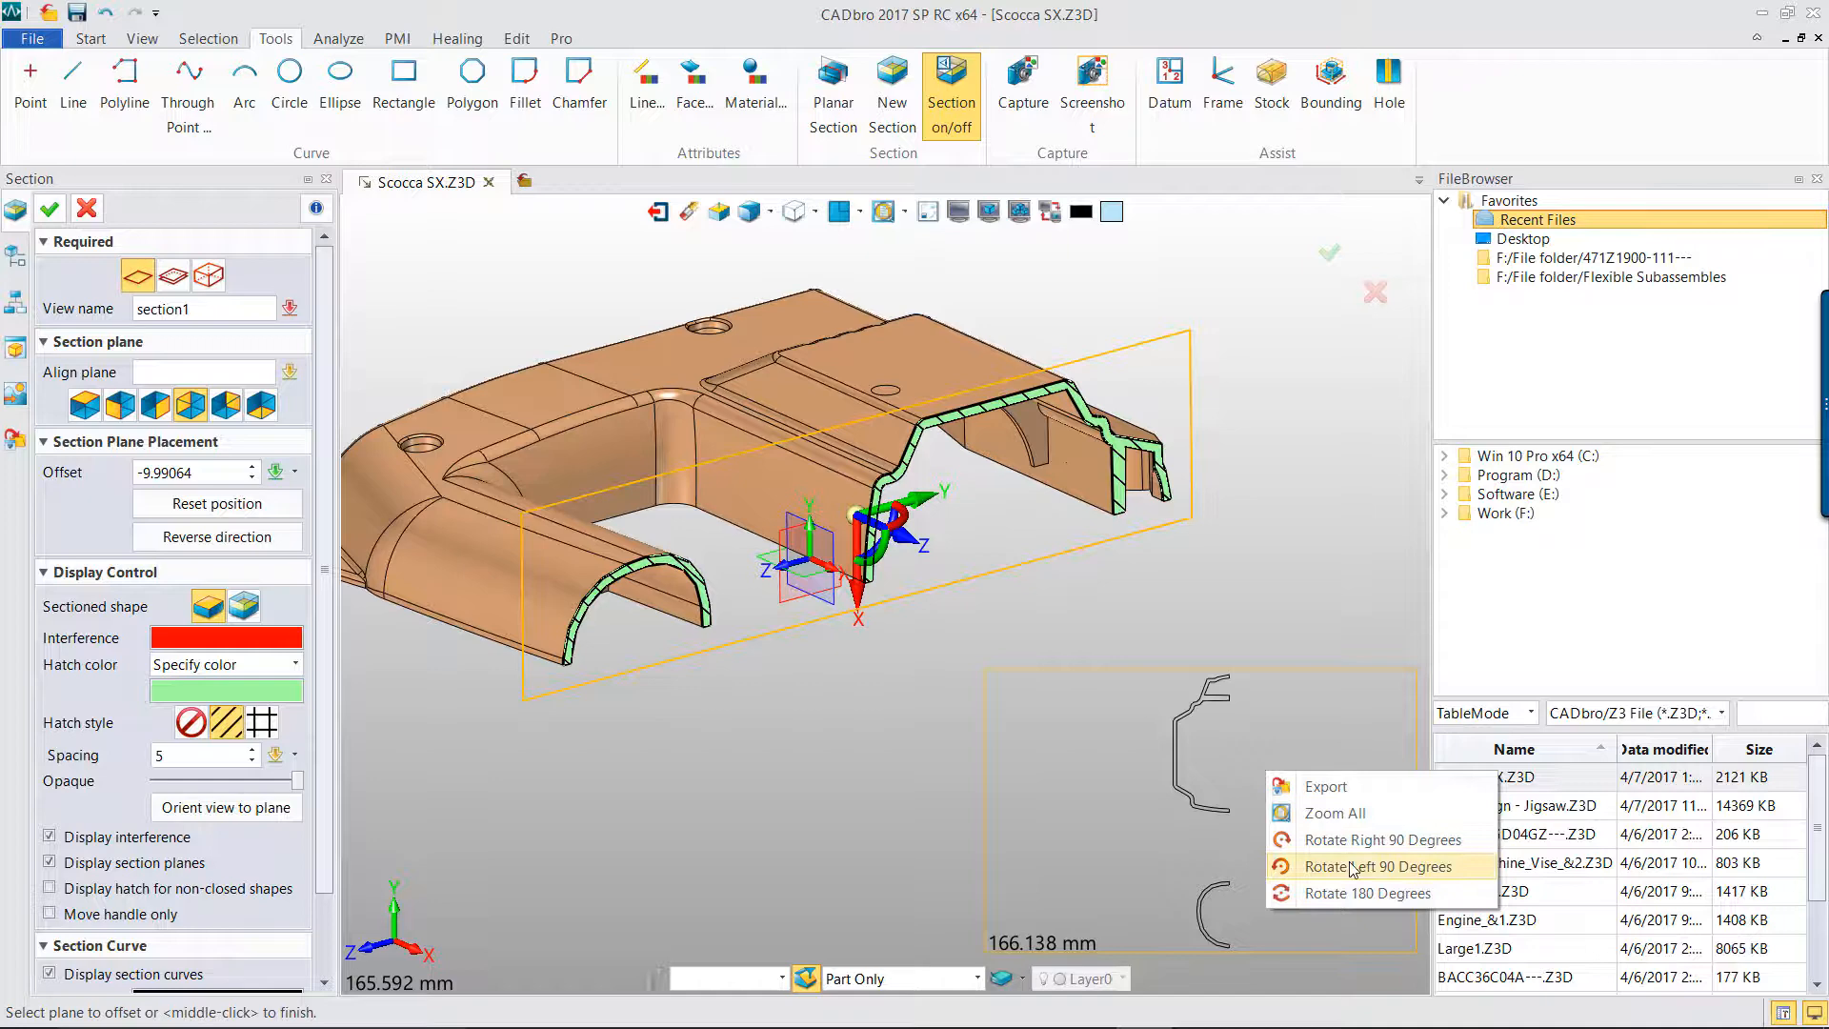
{"action": "left_click", "coordinate": [1380, 866]}
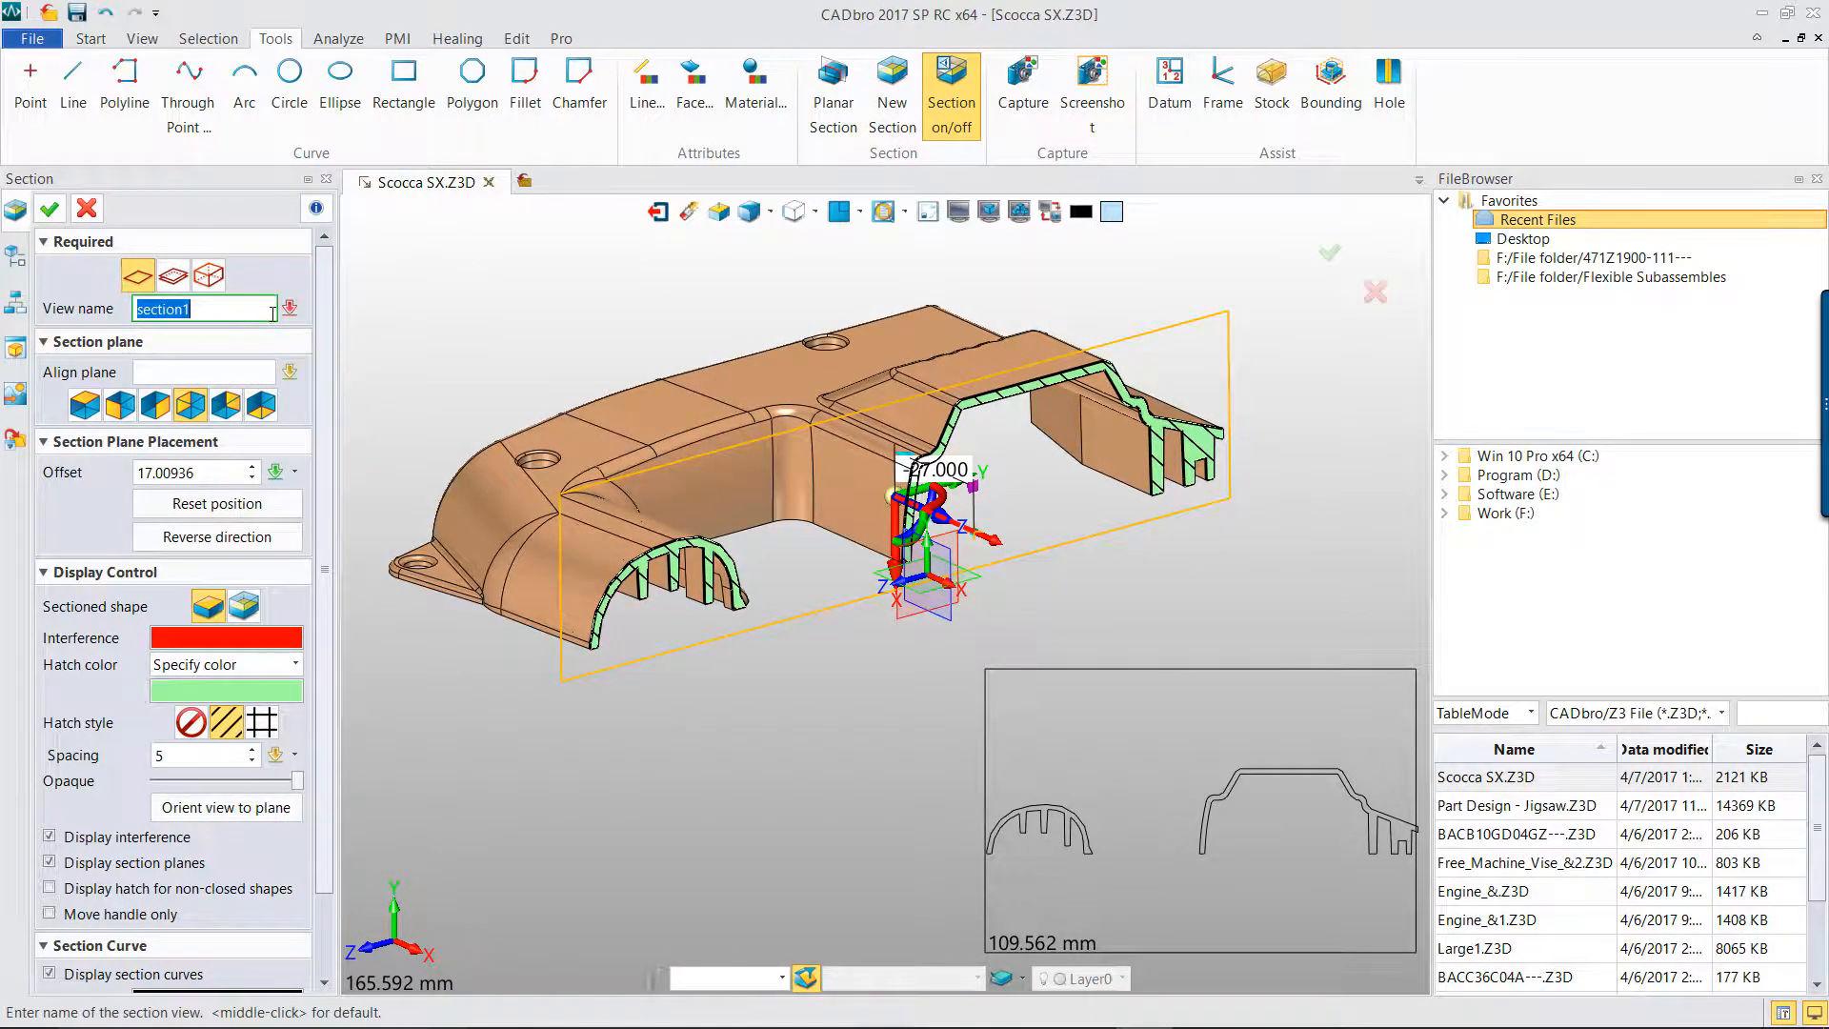
{"action": "type", "text": "BB"}
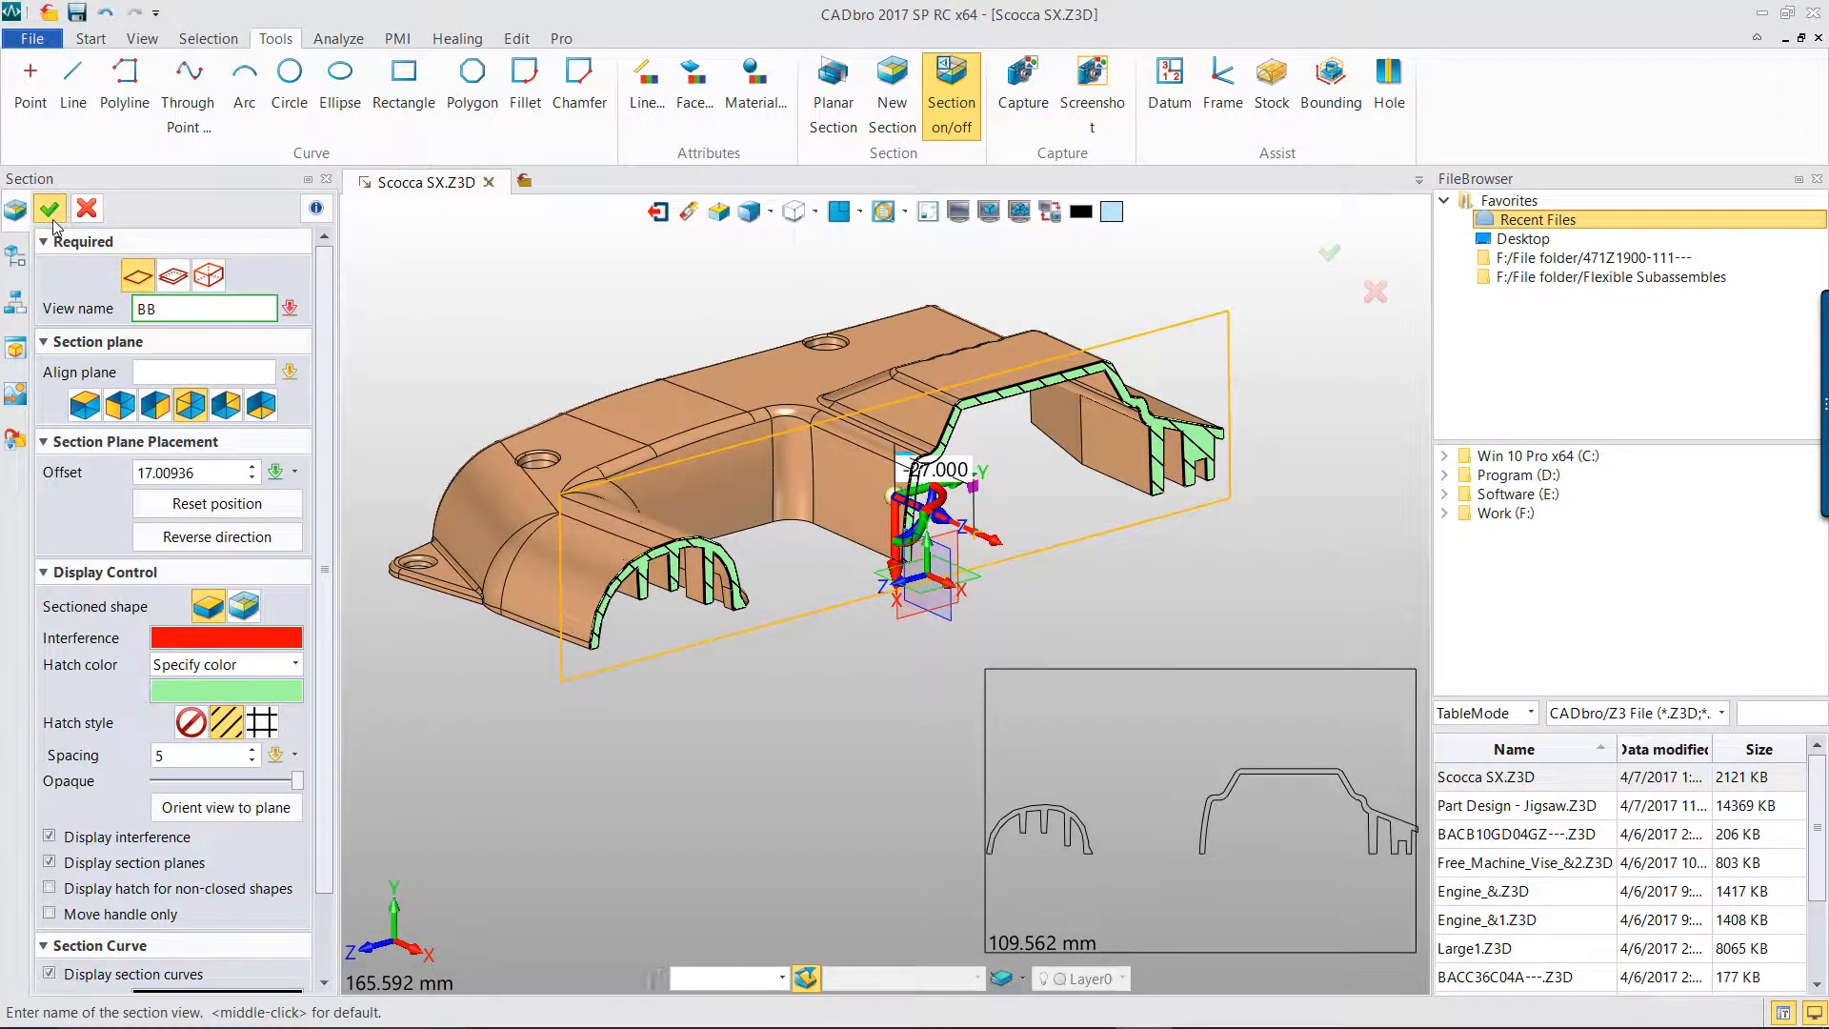
{"action": "left_click", "coordinate": [48, 209]}
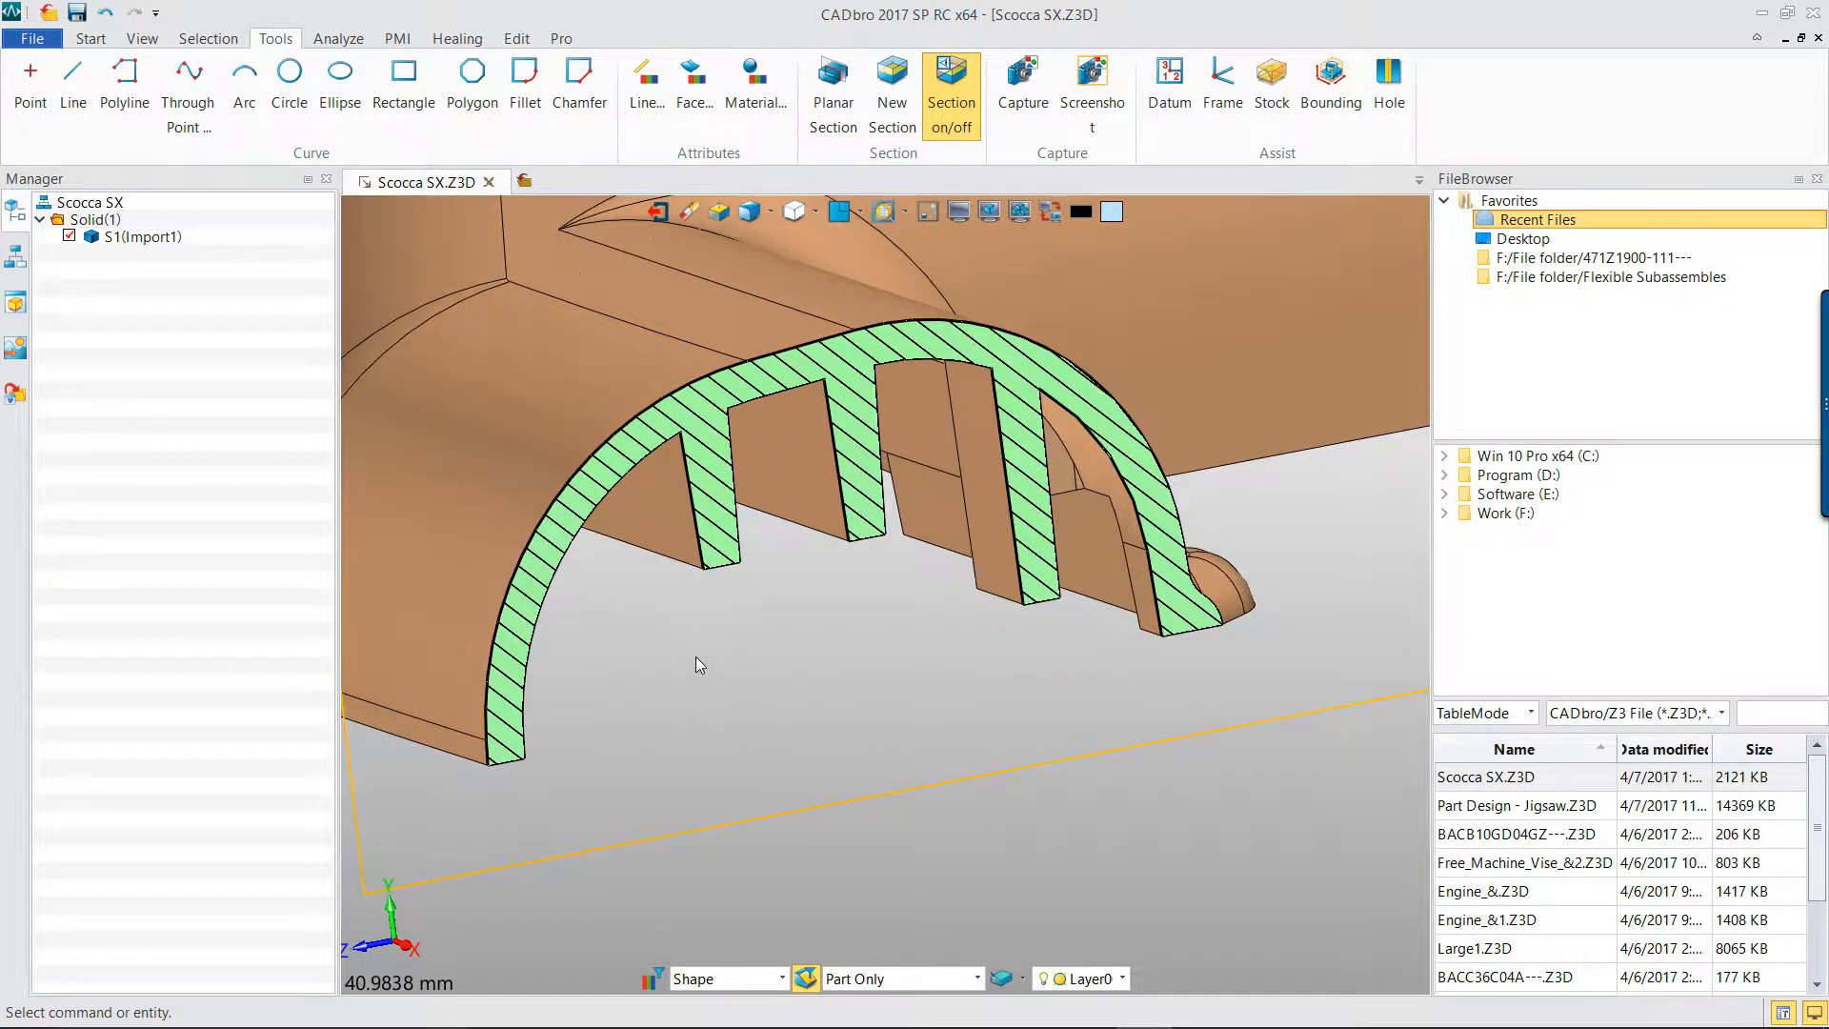
Measure the rib thickness on the Analyze tab: 2.005 mm distance
{"action": "left_click", "coordinate": [338, 38]}
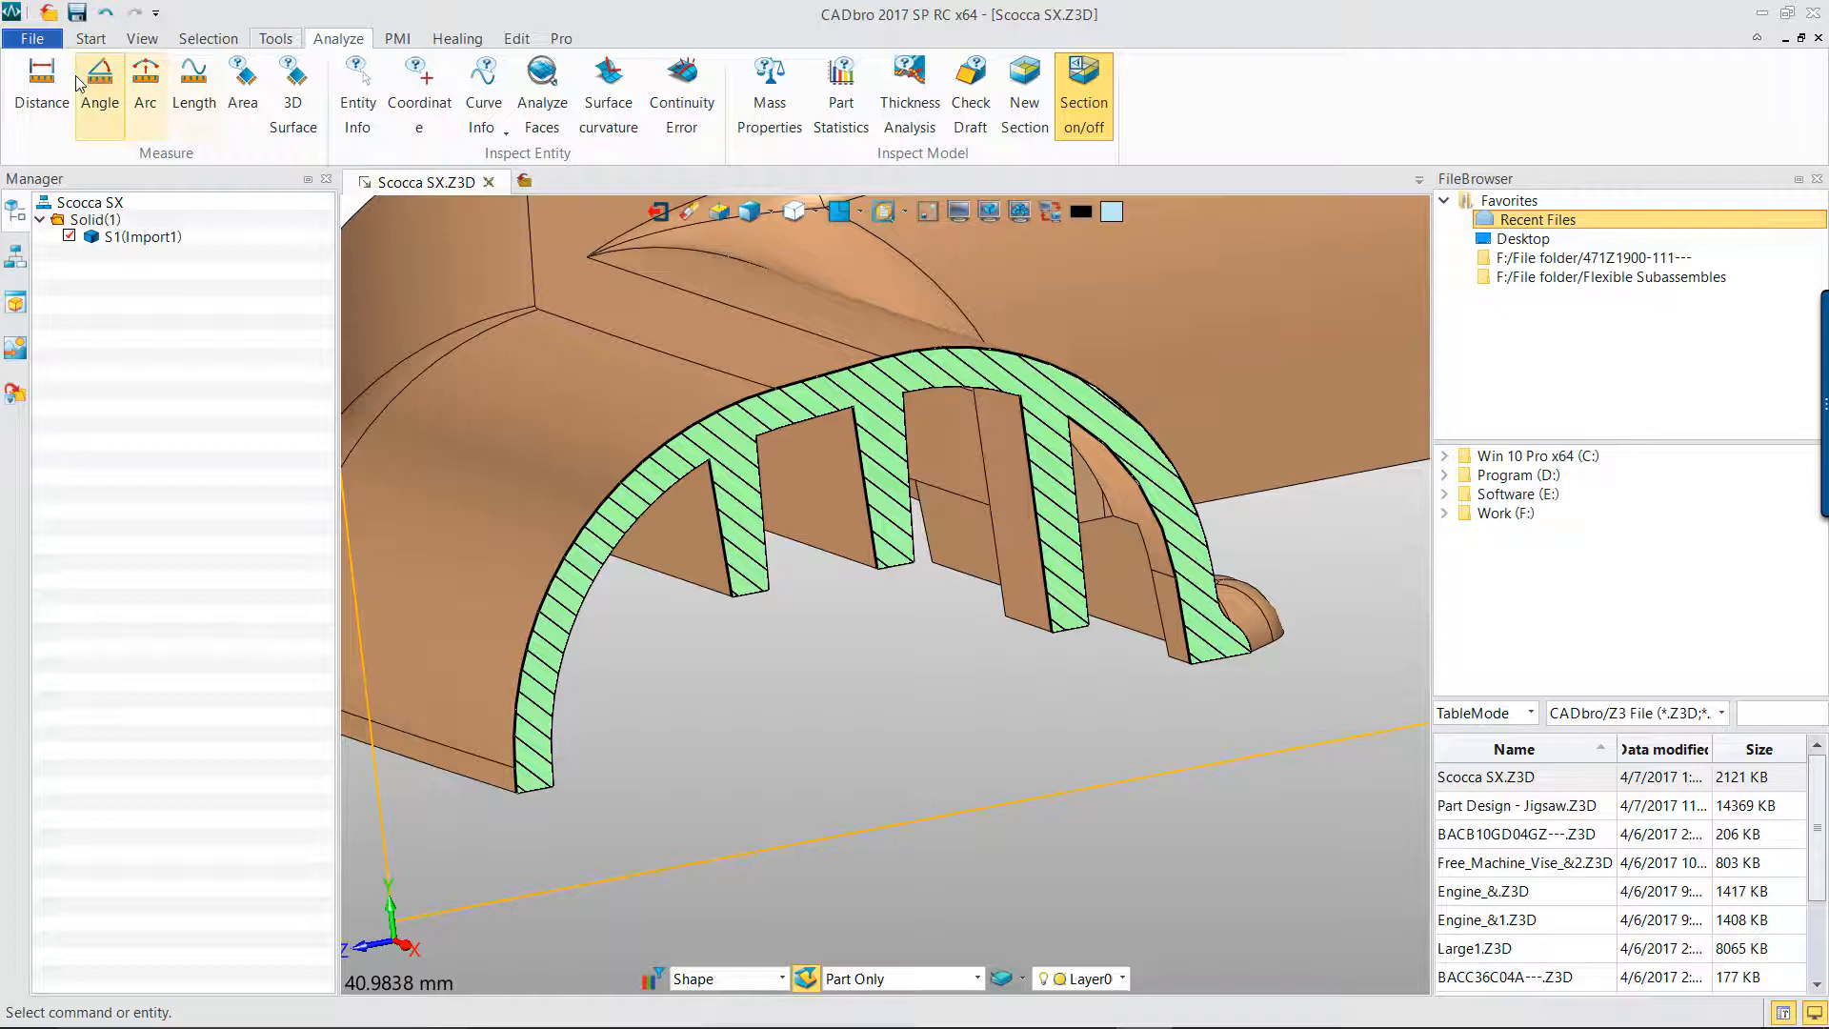
{"action": "left_click", "coordinate": [41, 88]}
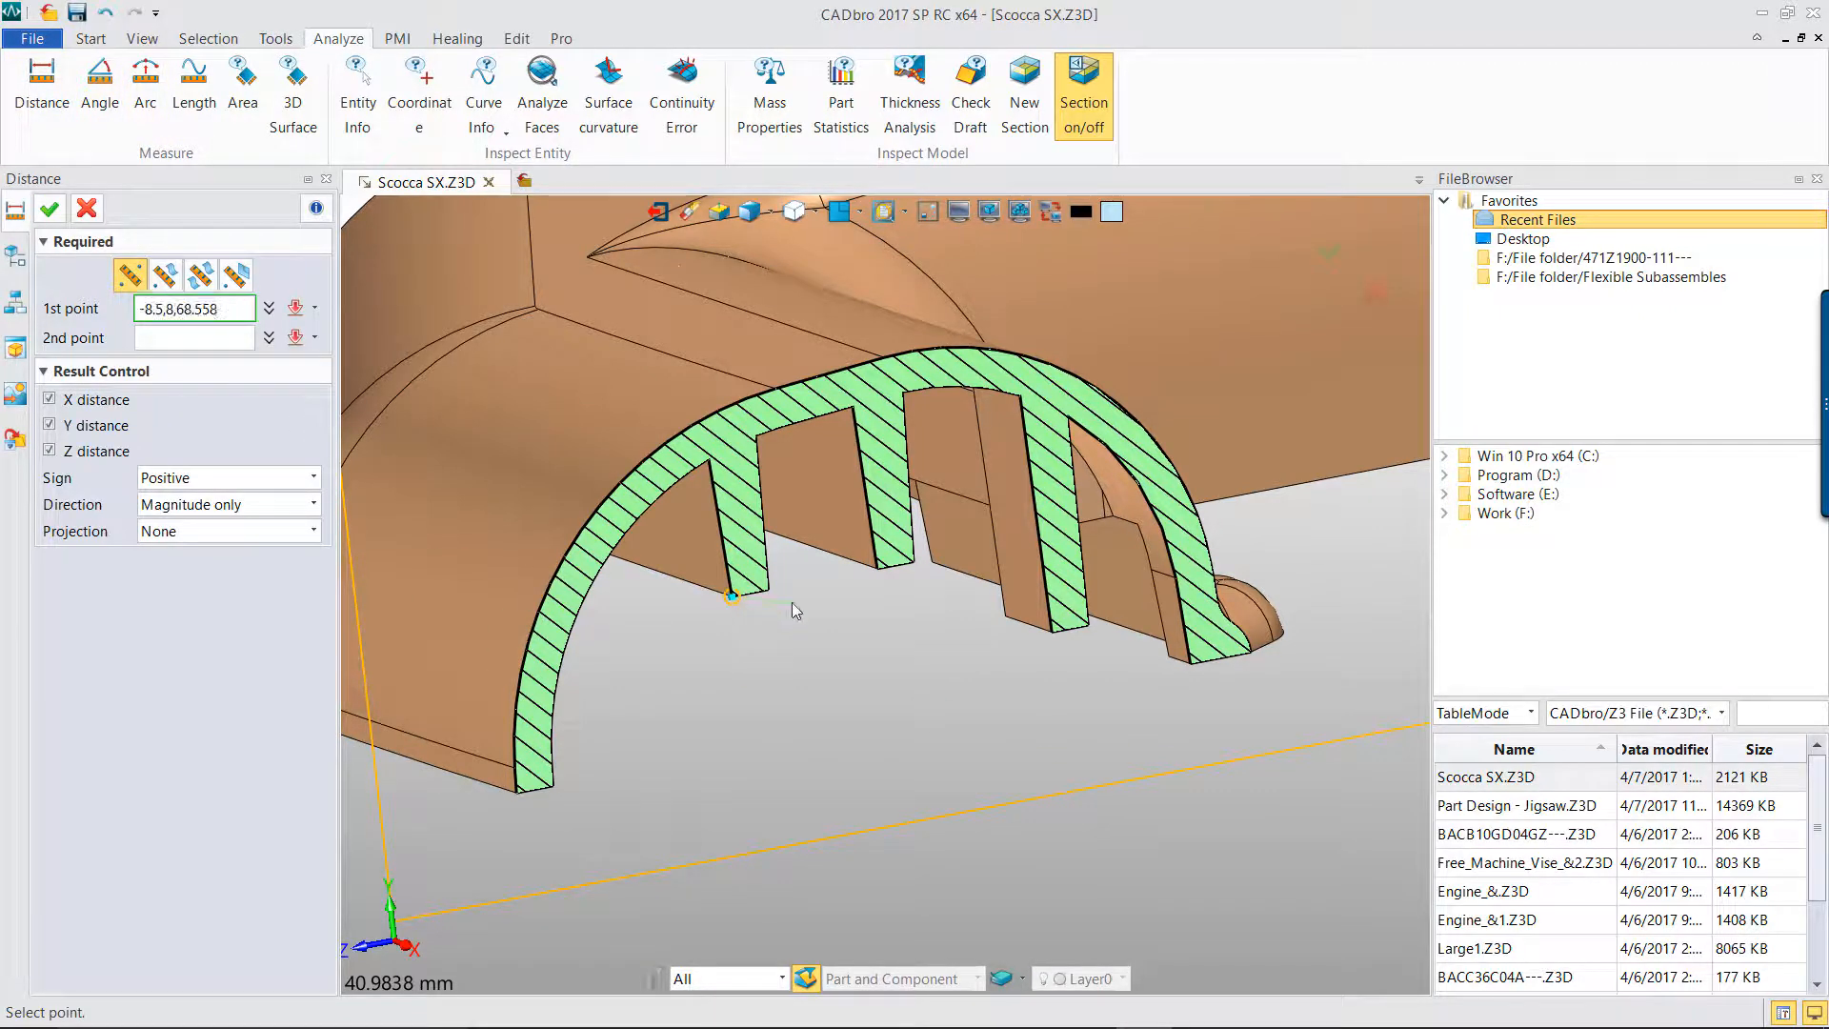
{"action": "left_click", "coordinate": [768, 591]}
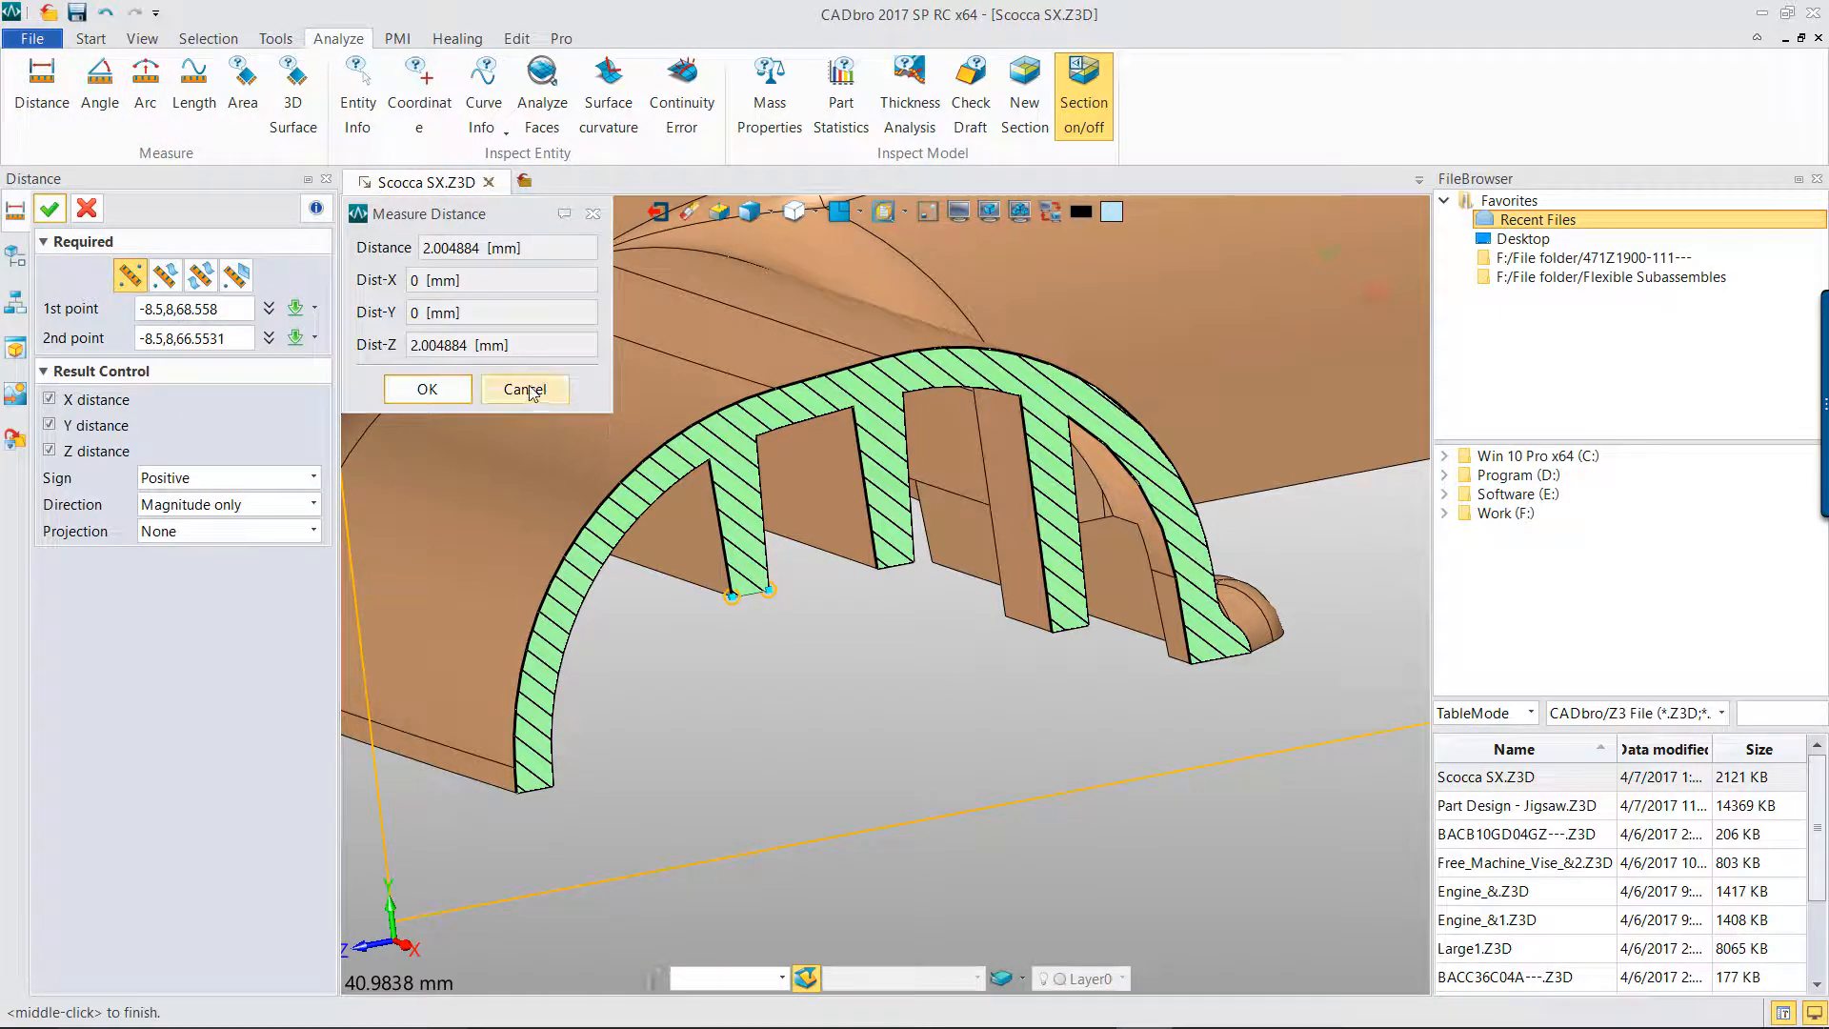
{"action": "left_click", "coordinate": [524, 389]}
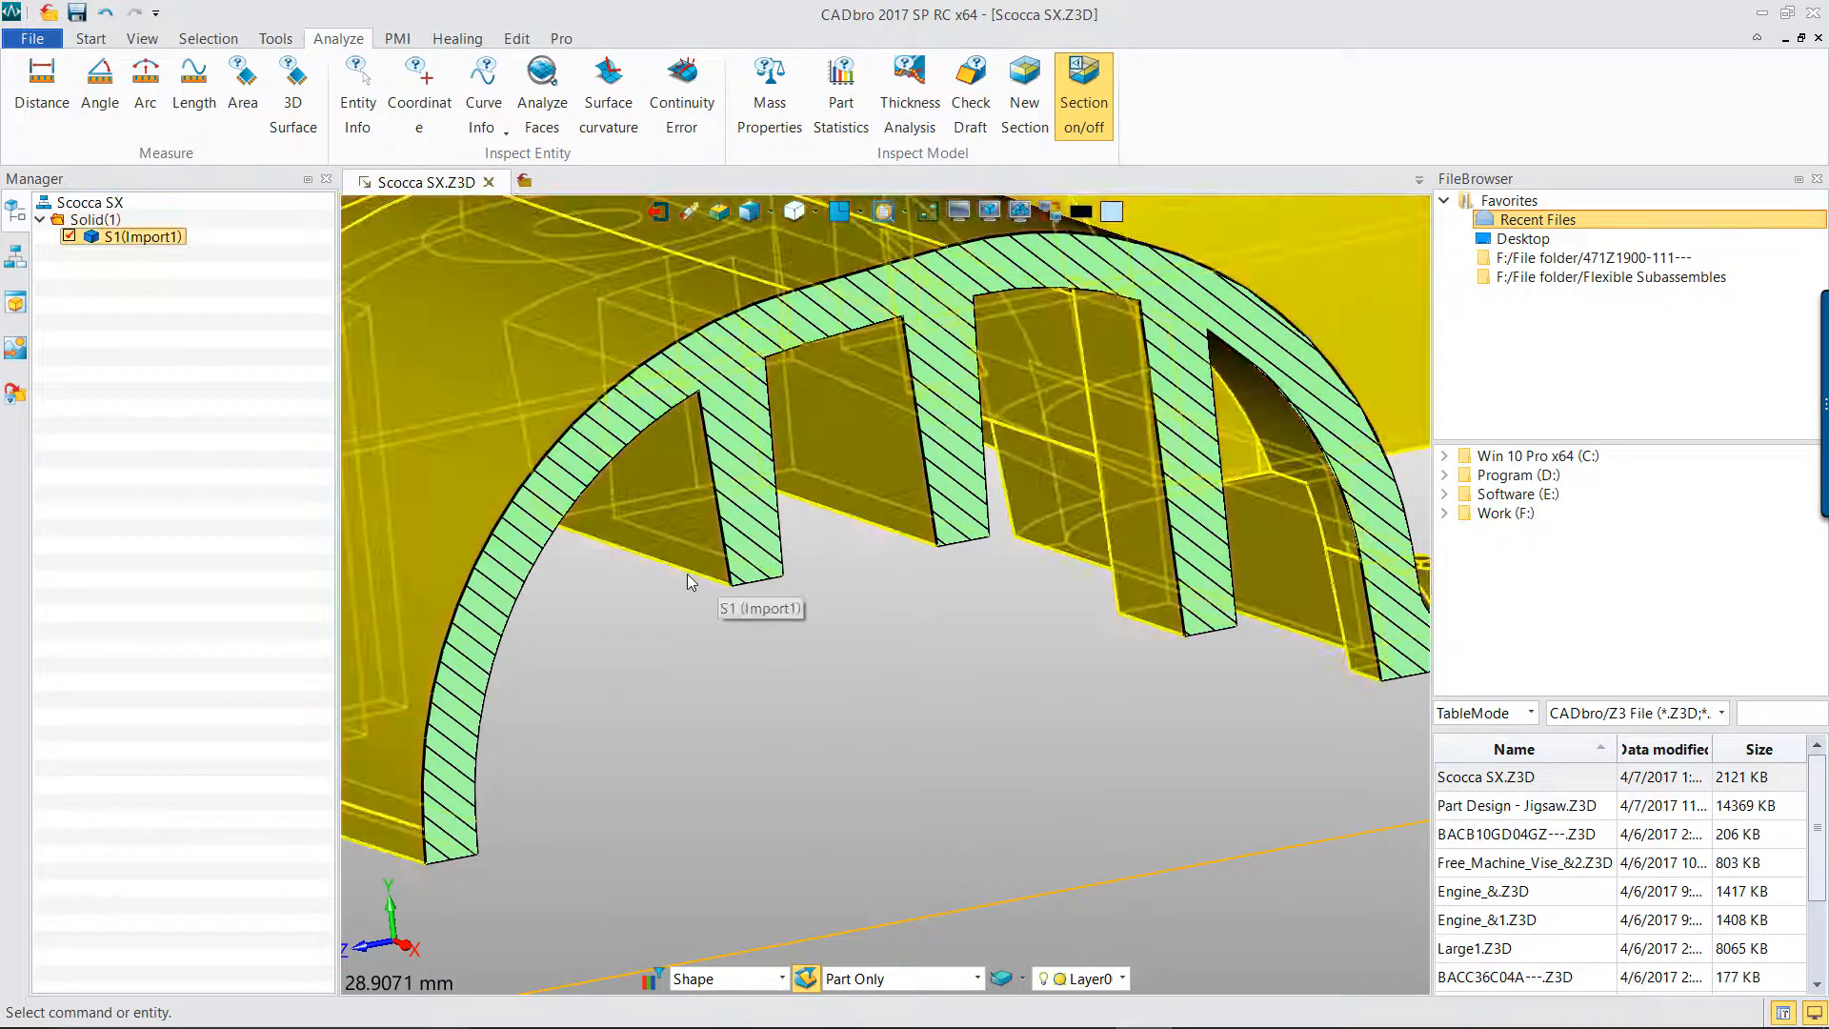
Measure the angle between rib faces F271 and F264: 87°
{"action": "left_click", "coordinate": [99, 82]}
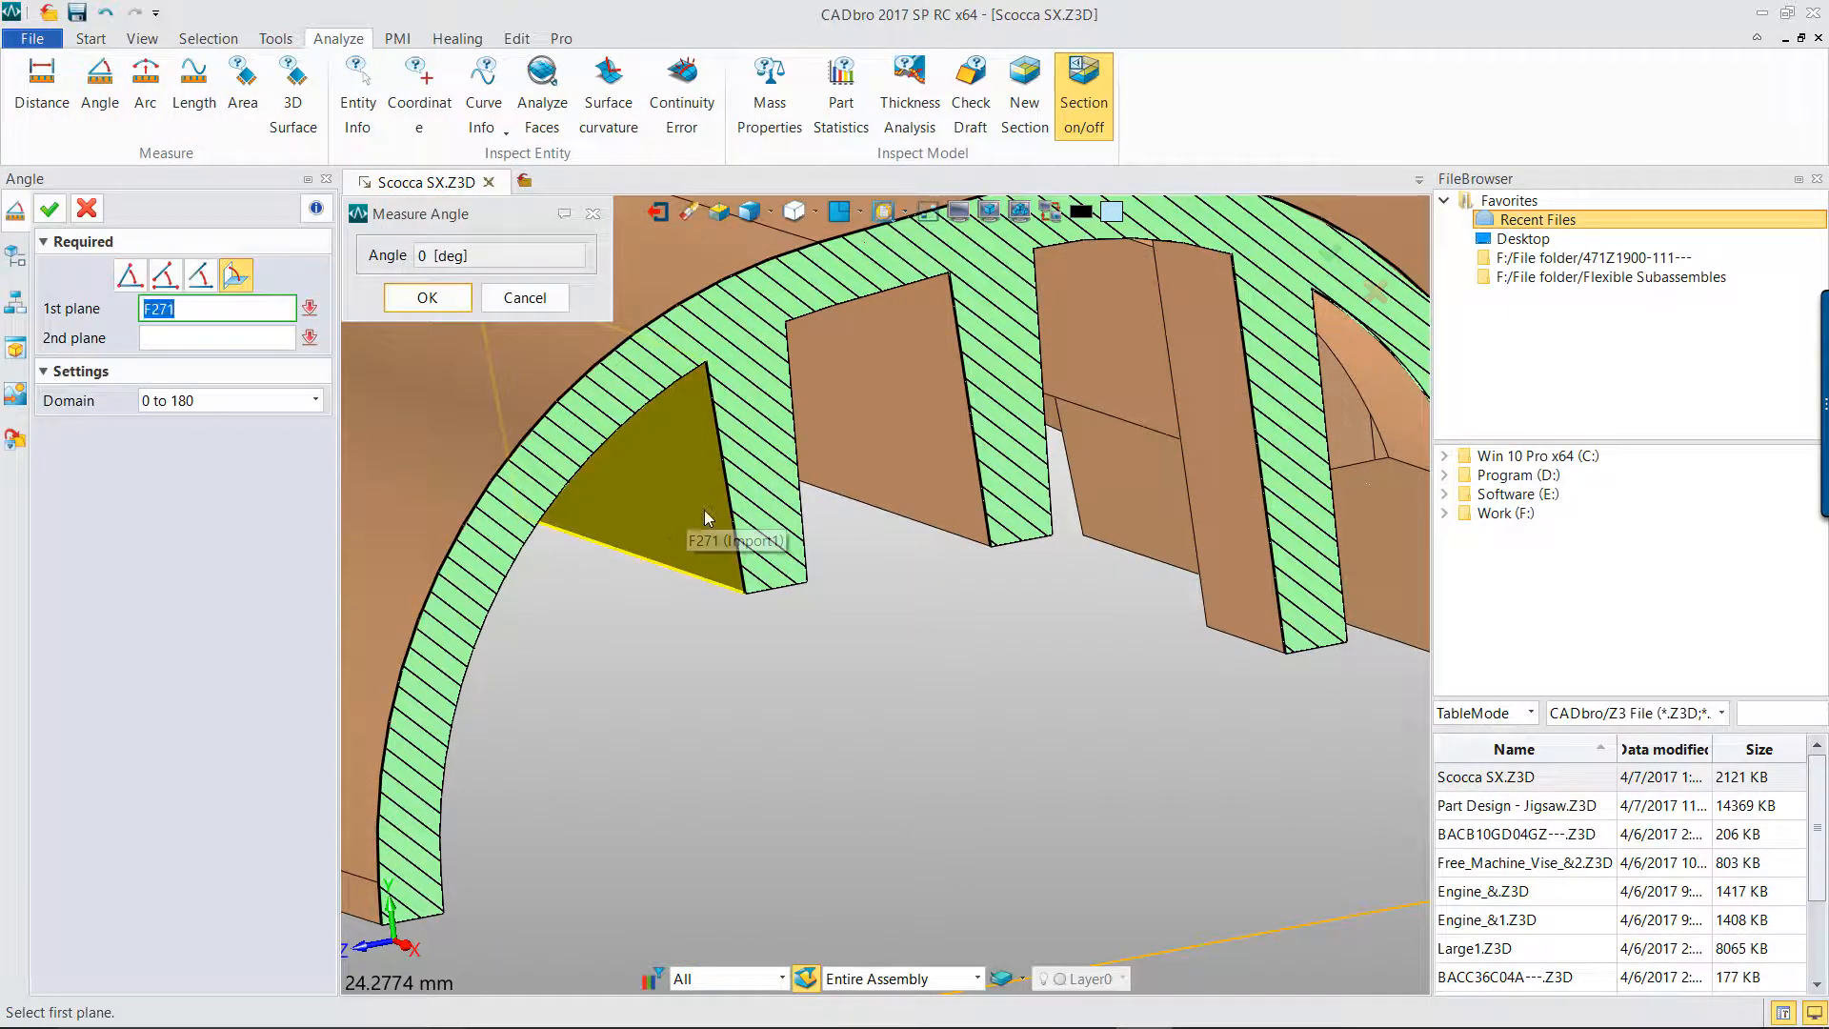
{"action": "left_click", "coordinate": [778, 571]}
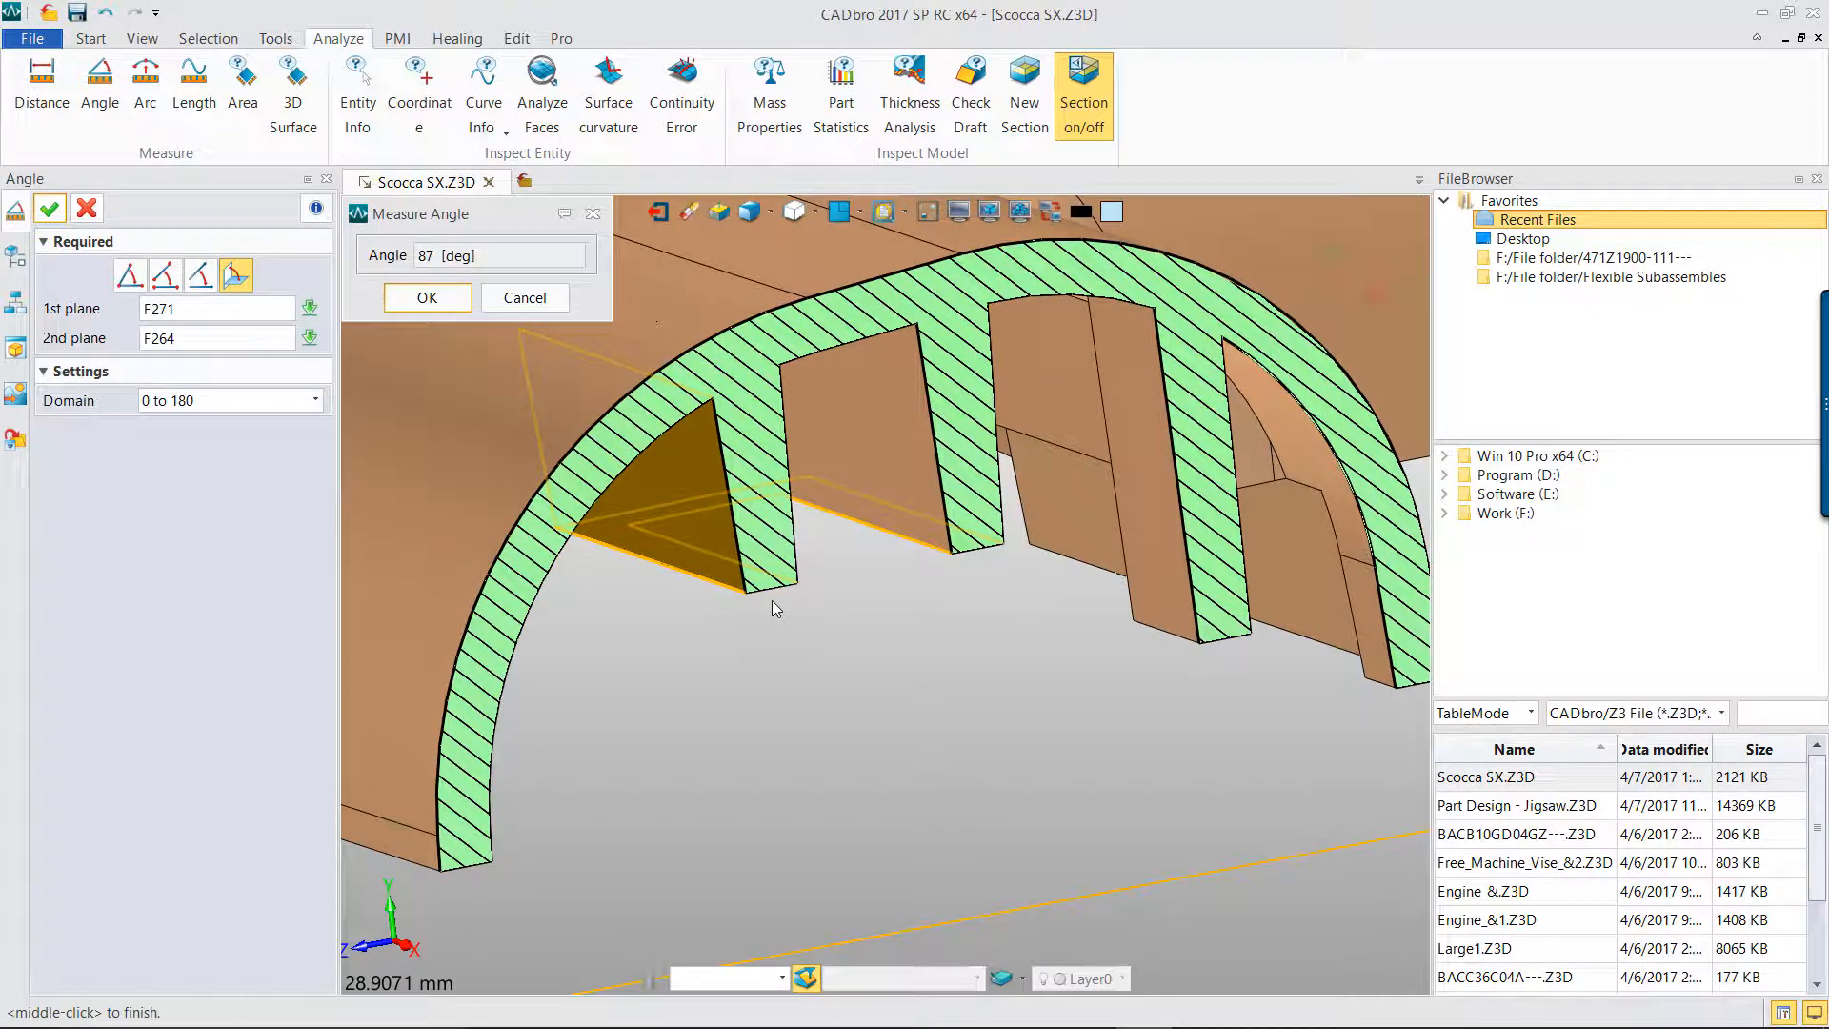
{"action": "left_click", "coordinate": [426, 297]}
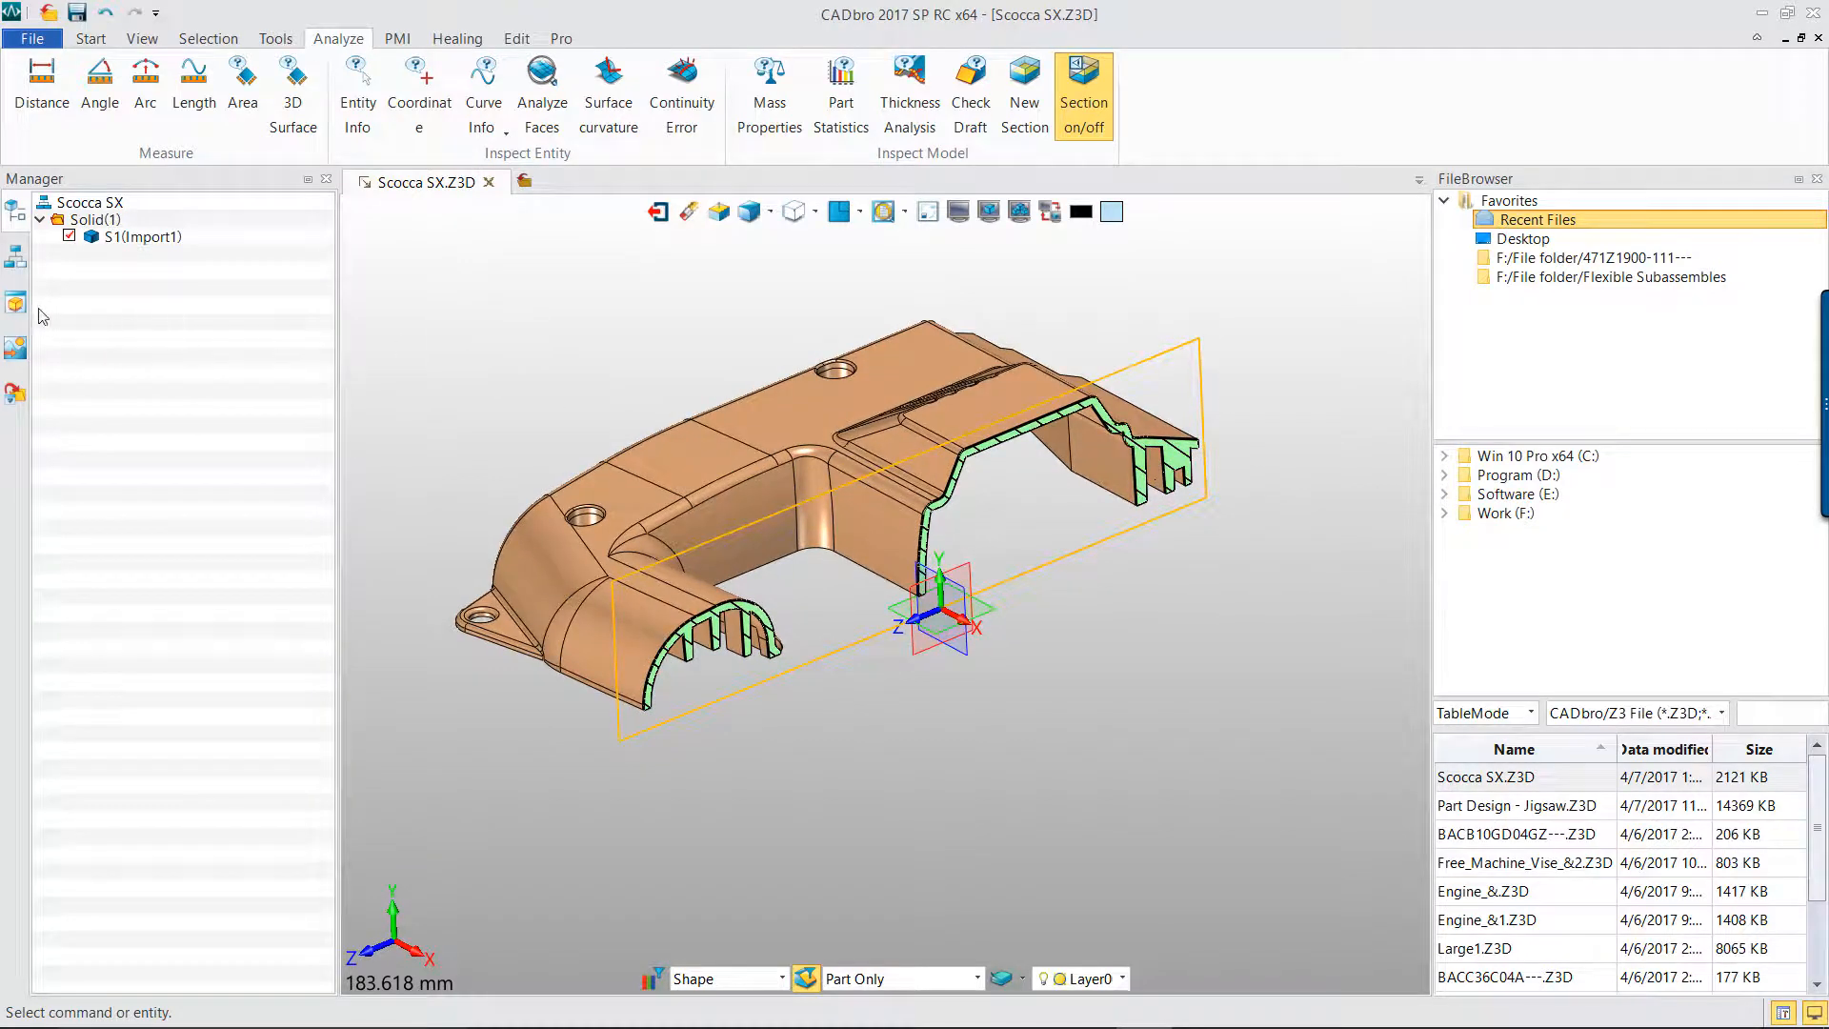
Open the View manager list and make section view BB active
{"action": "left_click", "coordinate": [16, 302]}
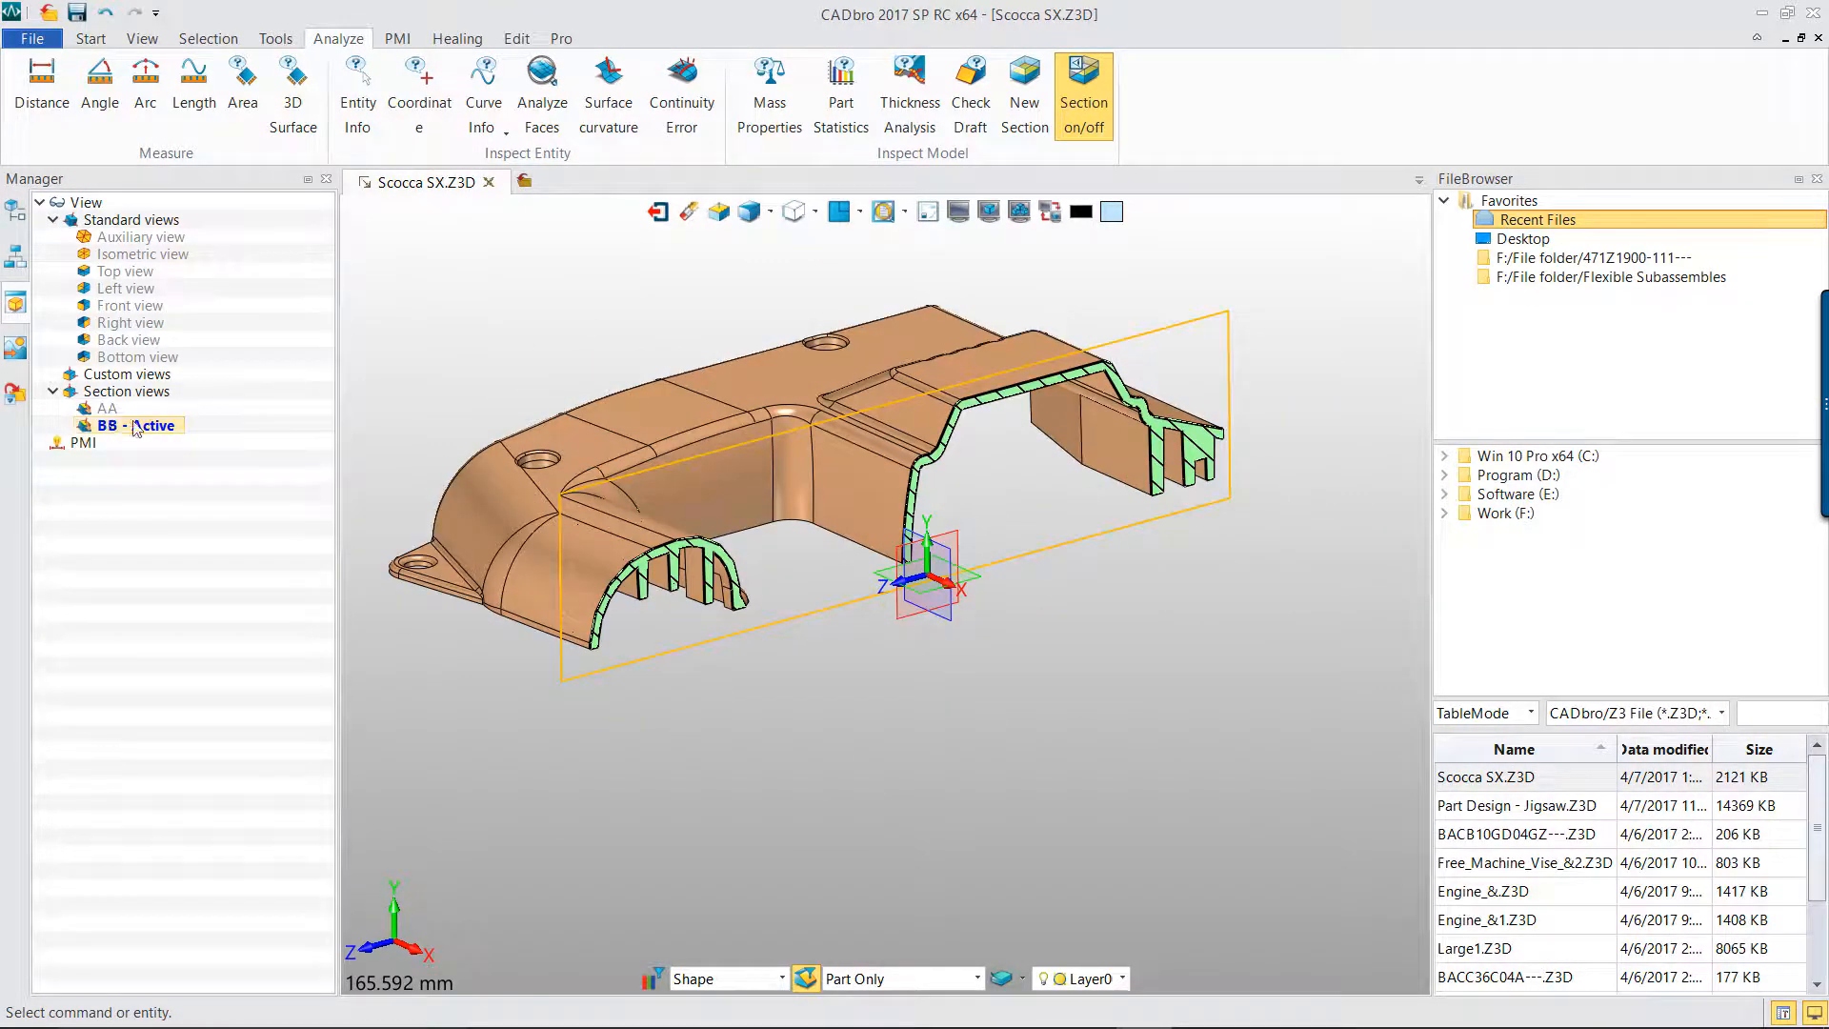
{"action": "left_click", "coordinate": [1082, 87]}
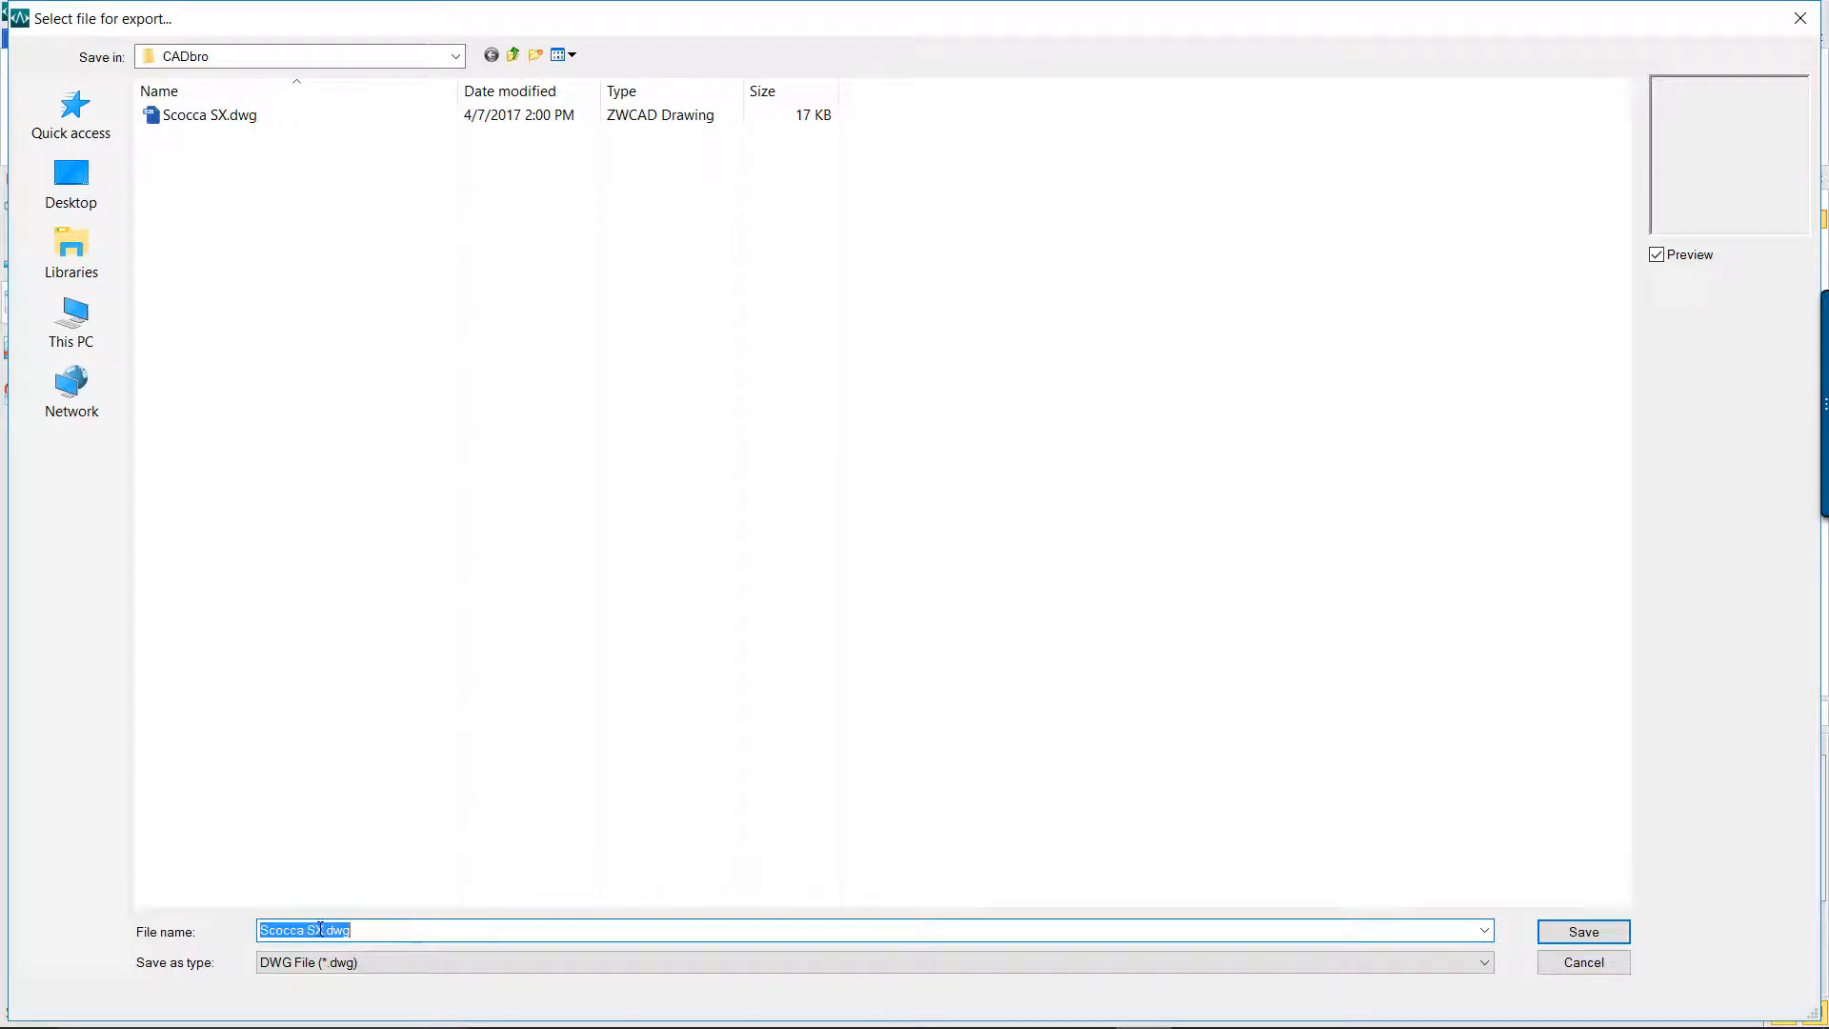
Rename the export file to 'Scocca SX-' and save it as DWG
{"action": "type", "text": "Scocca SX-"}
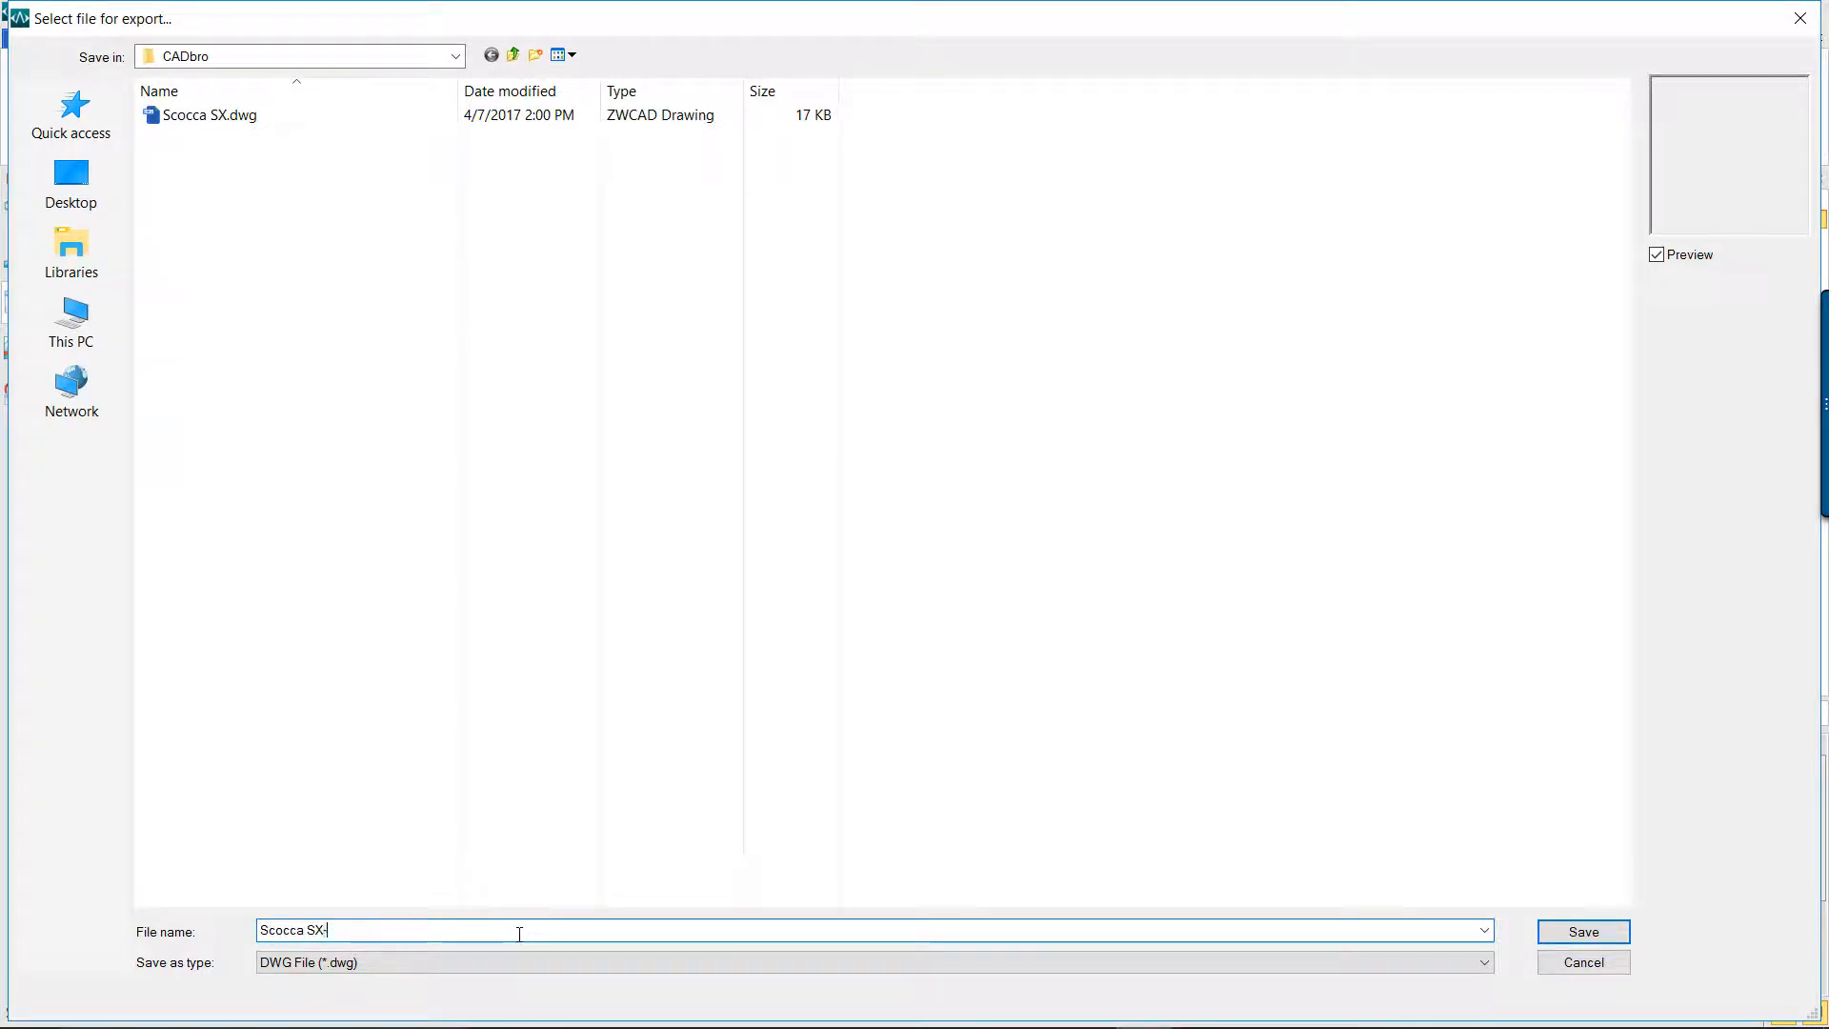
{"action": "left_click", "coordinate": [1581, 931]}
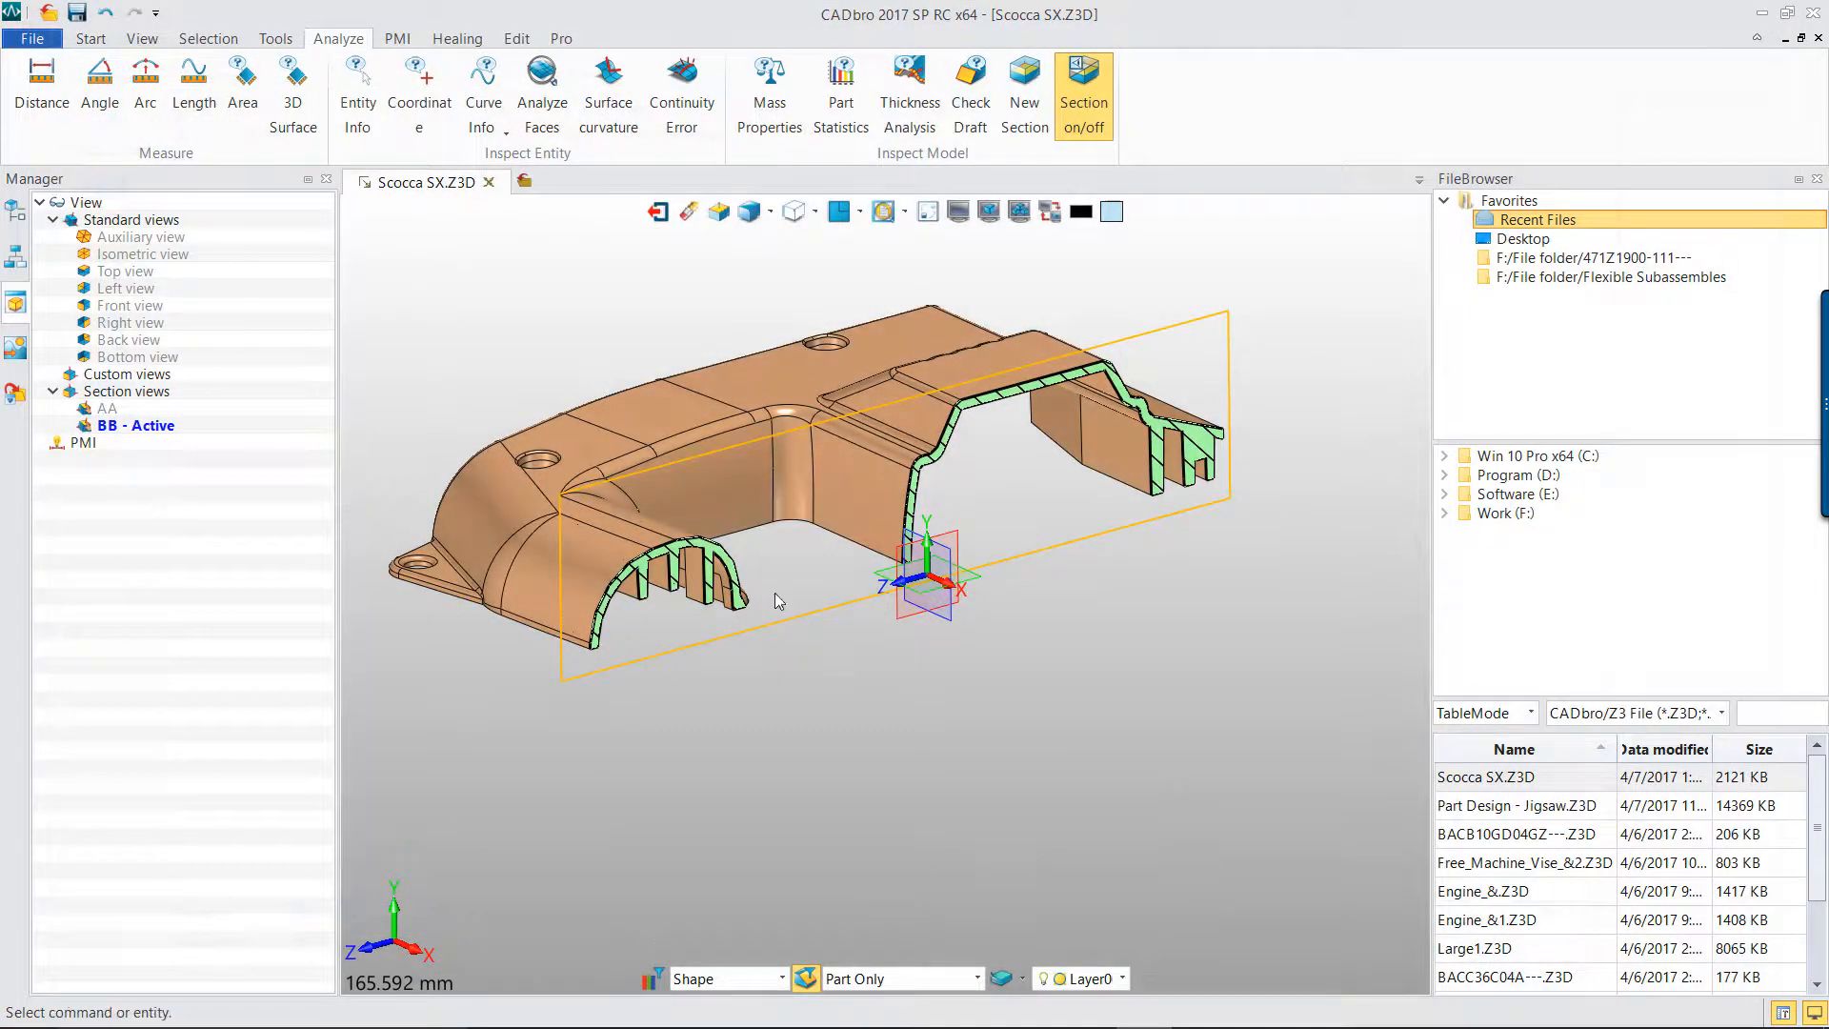